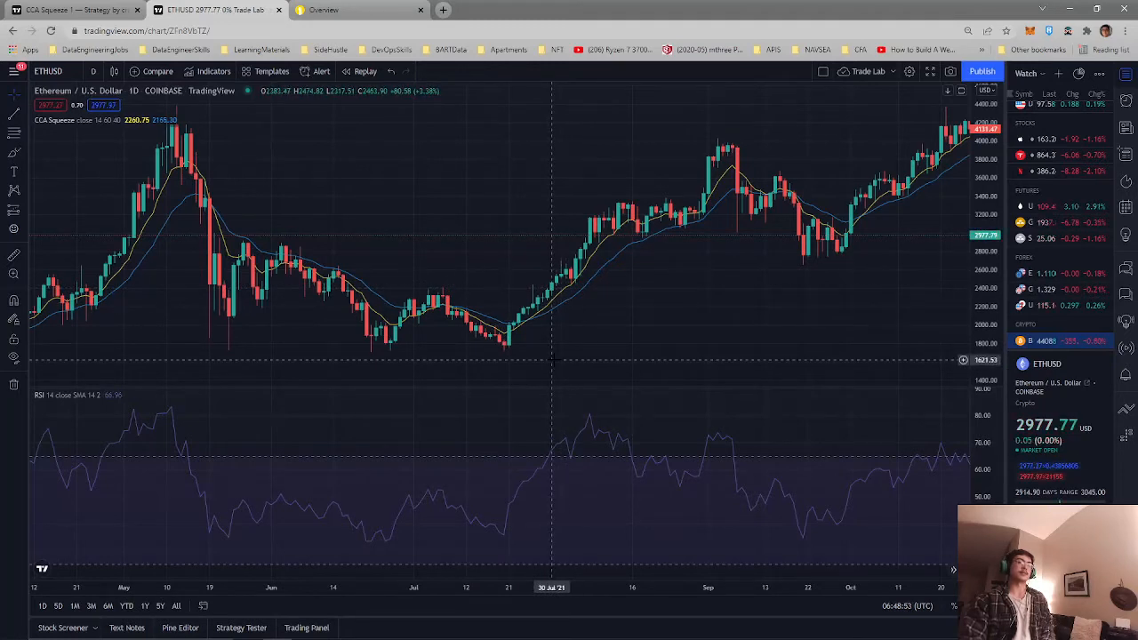
{"action": "mouse_move", "coordinate": [490, 324]}
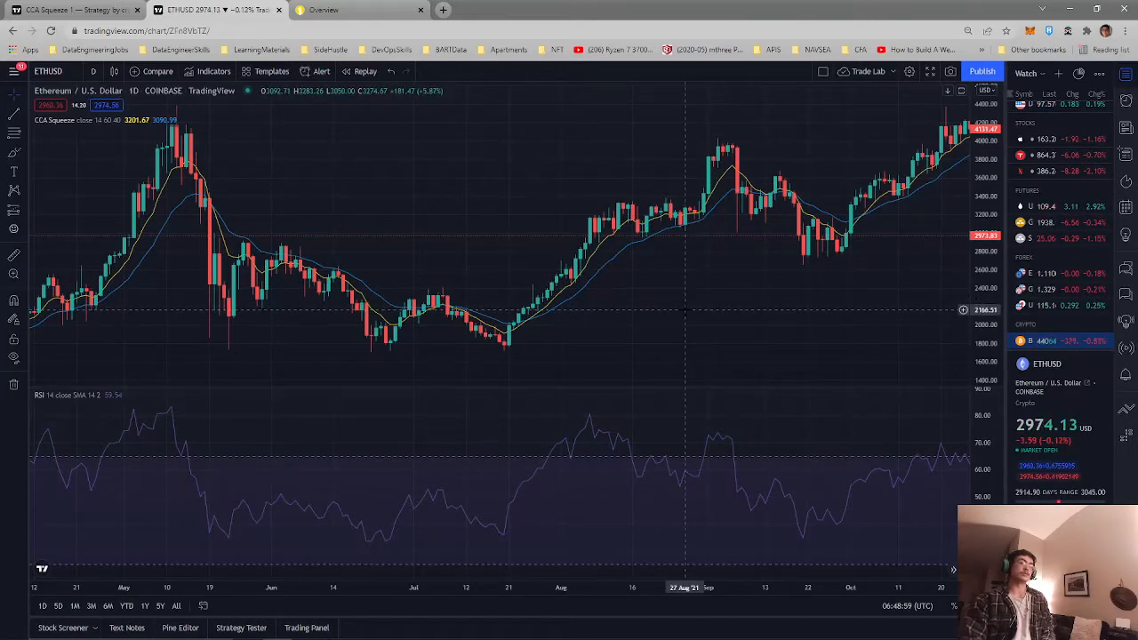
{"action": "mouse_move", "coordinate": [508, 329]}
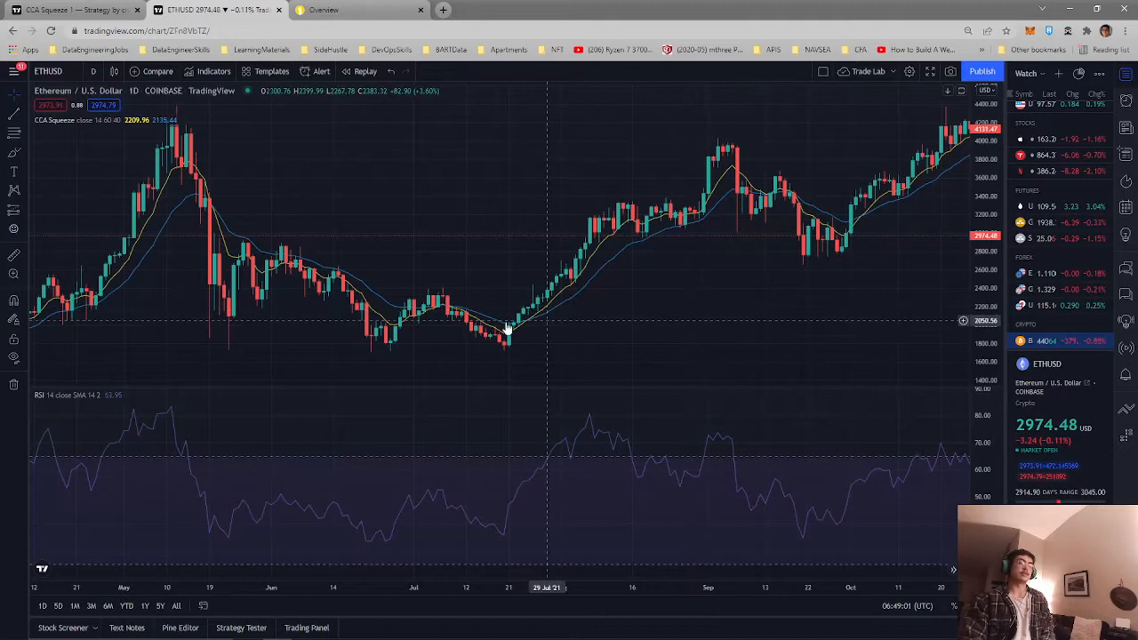
{"action": "mouse_move", "coordinate": [470, 329]}
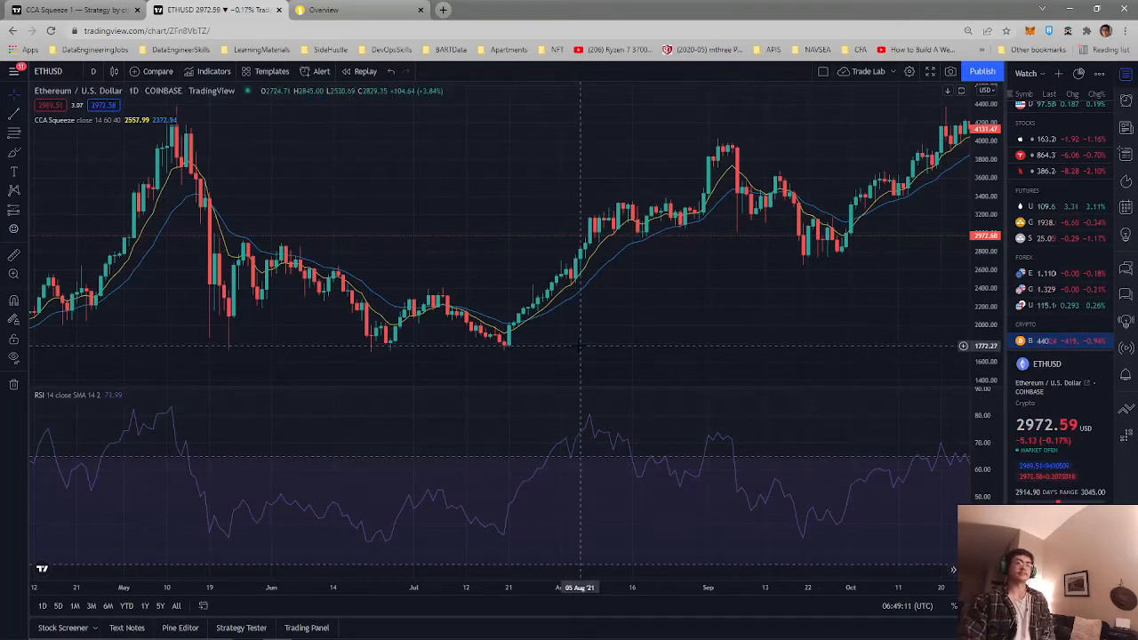
Step: Scroll past the CCA Squeeze 1 backtest report and disclaimer to its Pine source code
{"action": "left_click_drag", "start_coordinate": [578, 320], "coordinate": [666, 320]}
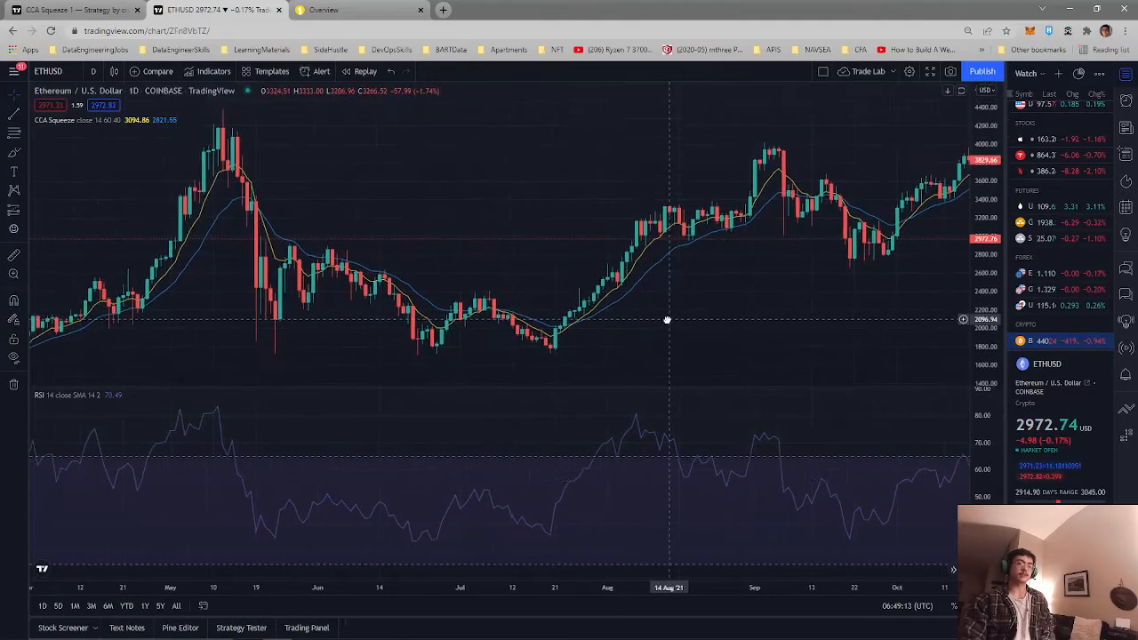
{"action": "mouse_move", "coordinate": [573, 320]}
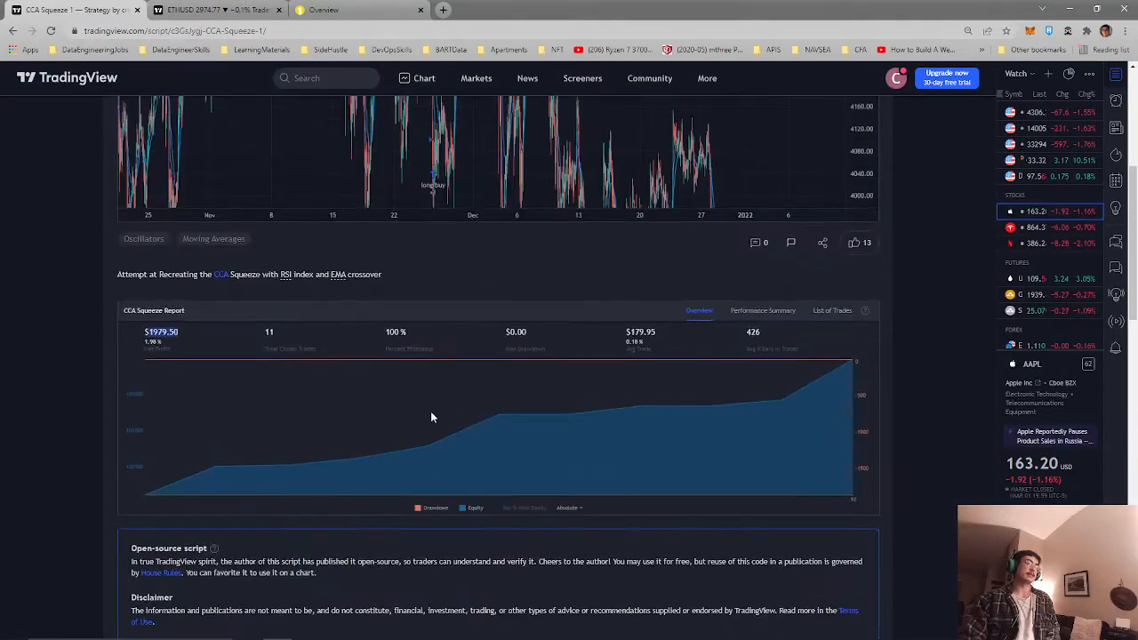
{"action": "scroll", "scroll_direction": "down", "scroll_amount": 3}
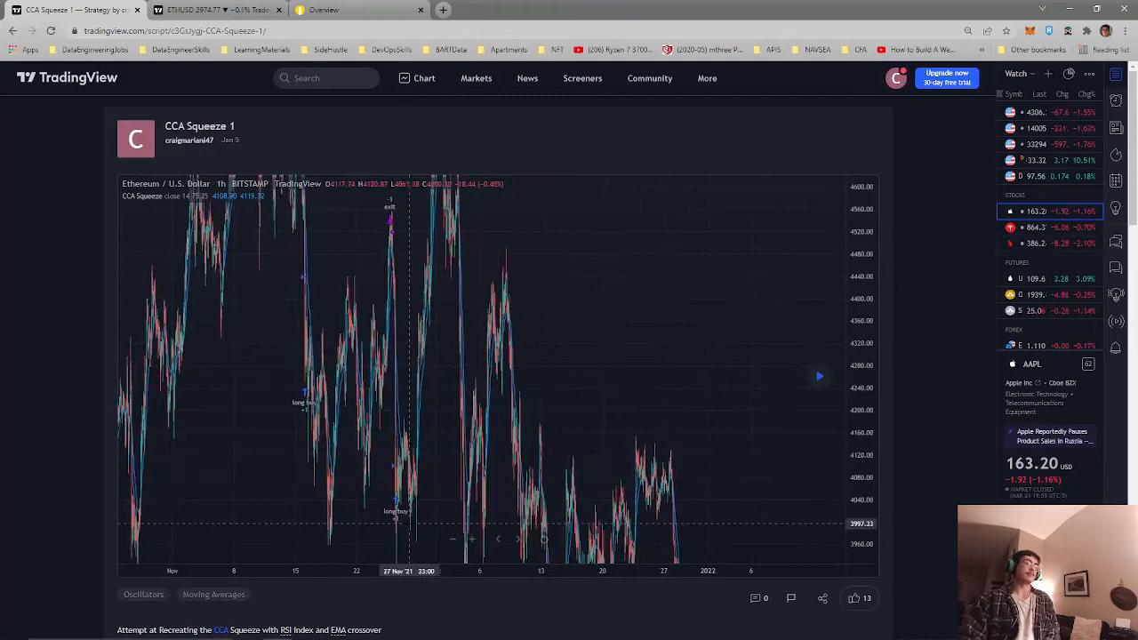
{"action": "scroll", "scroll_direction": "down", "scroll_amount": 3}
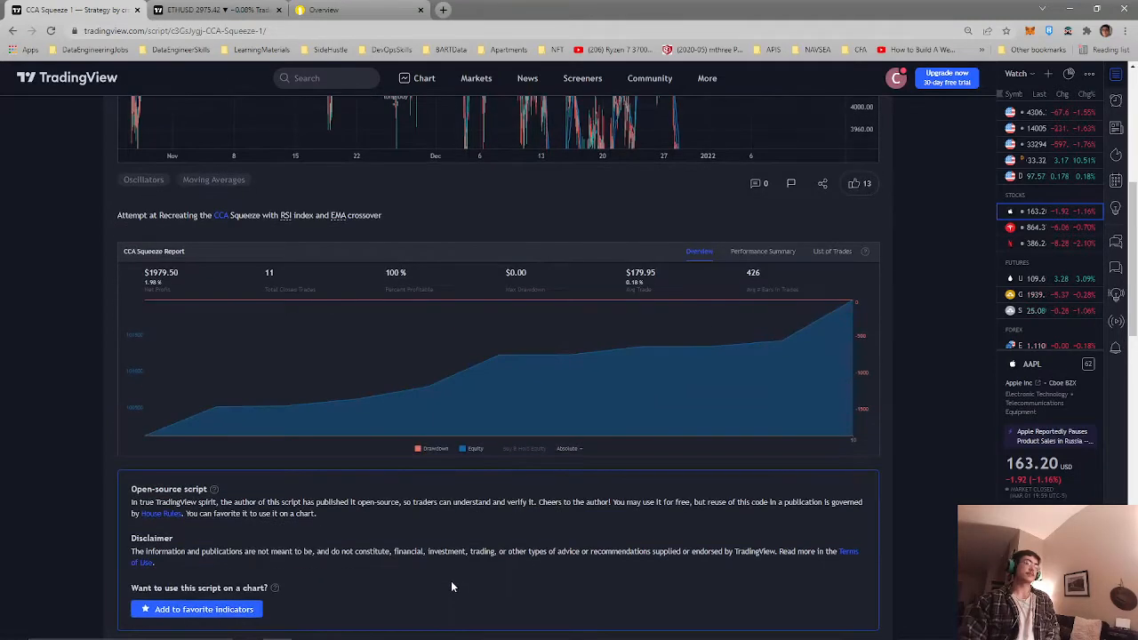
{"action": "scroll", "scroll_direction": "up", "scroll_amount": 3}
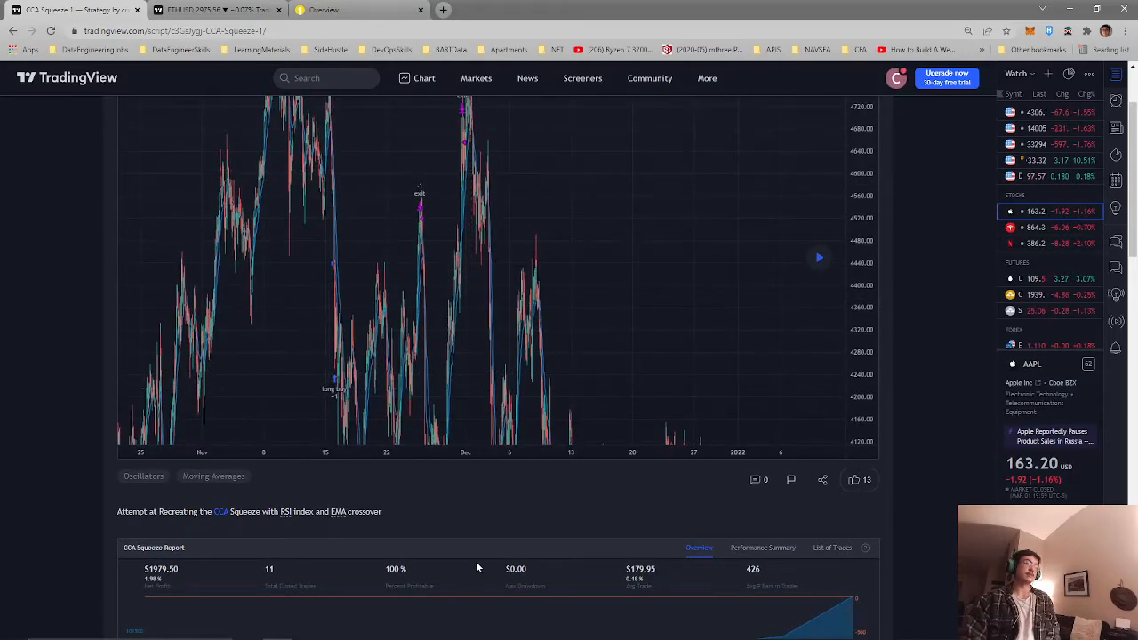
{"action": "scroll", "scroll_direction": "down", "scroll_amount": 3}
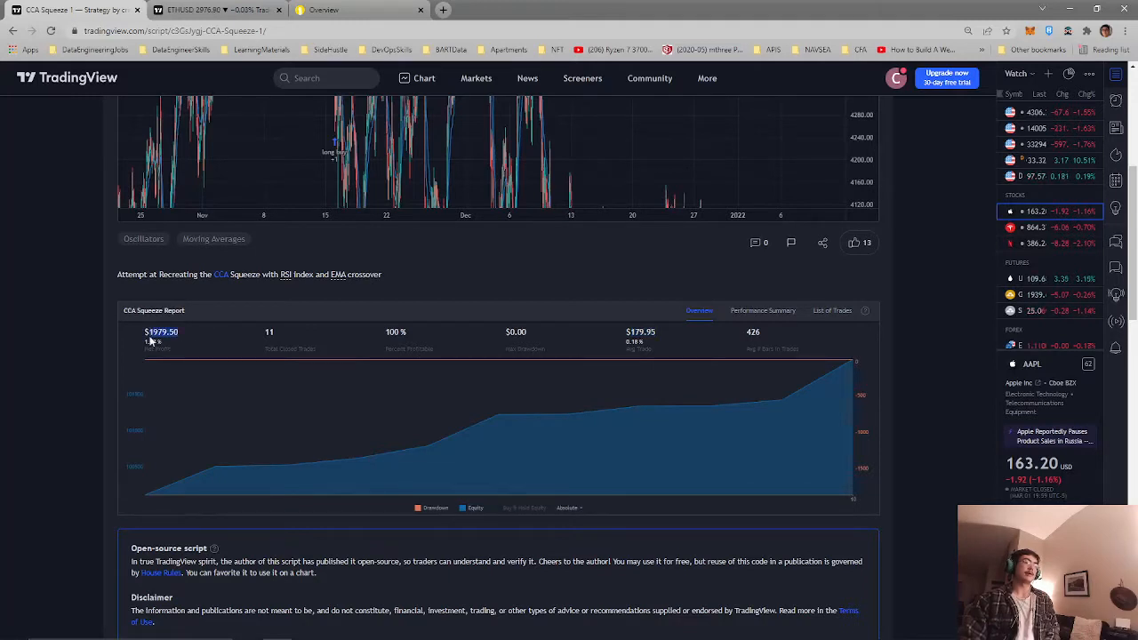
{"action": "mouse_move", "coordinate": [331, 432]}
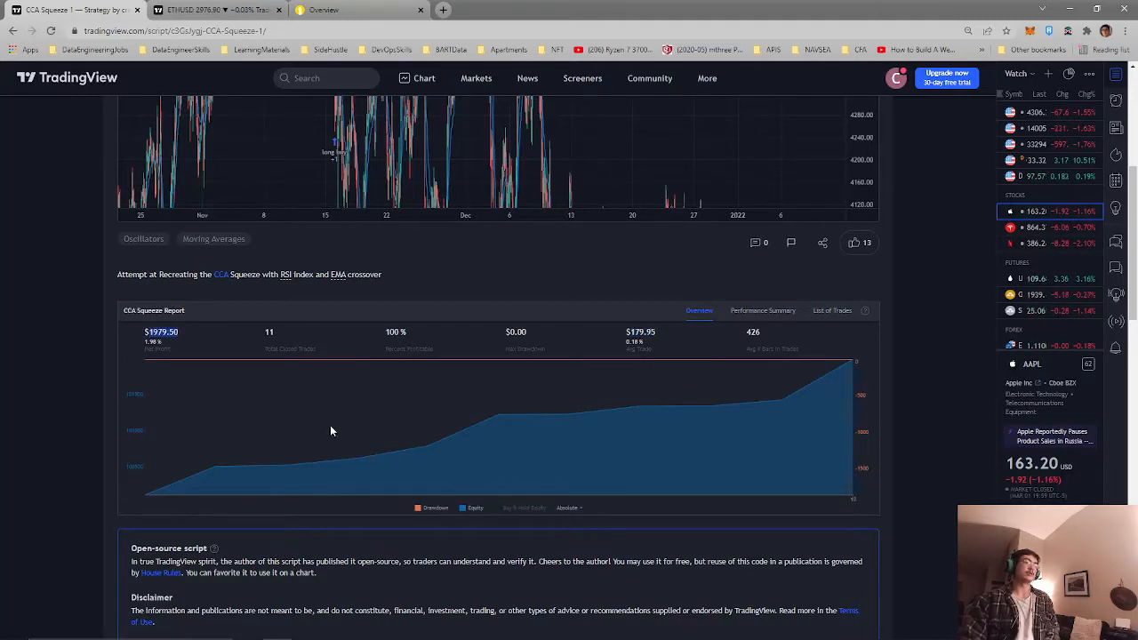
{"action": "scroll", "scroll_direction": "down", "scroll_amount": 3}
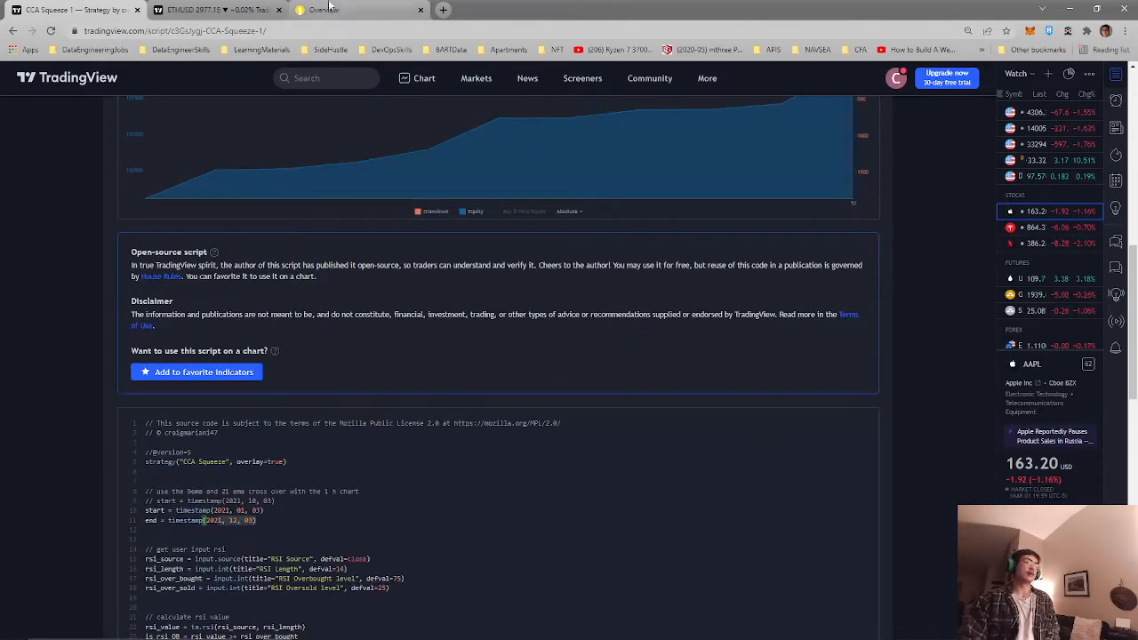
Step: Switch from the browser to VS Code showing main.py at the upper_bound and lower_bound lines
{"action": "left_click", "coordinate": [320, 10]}
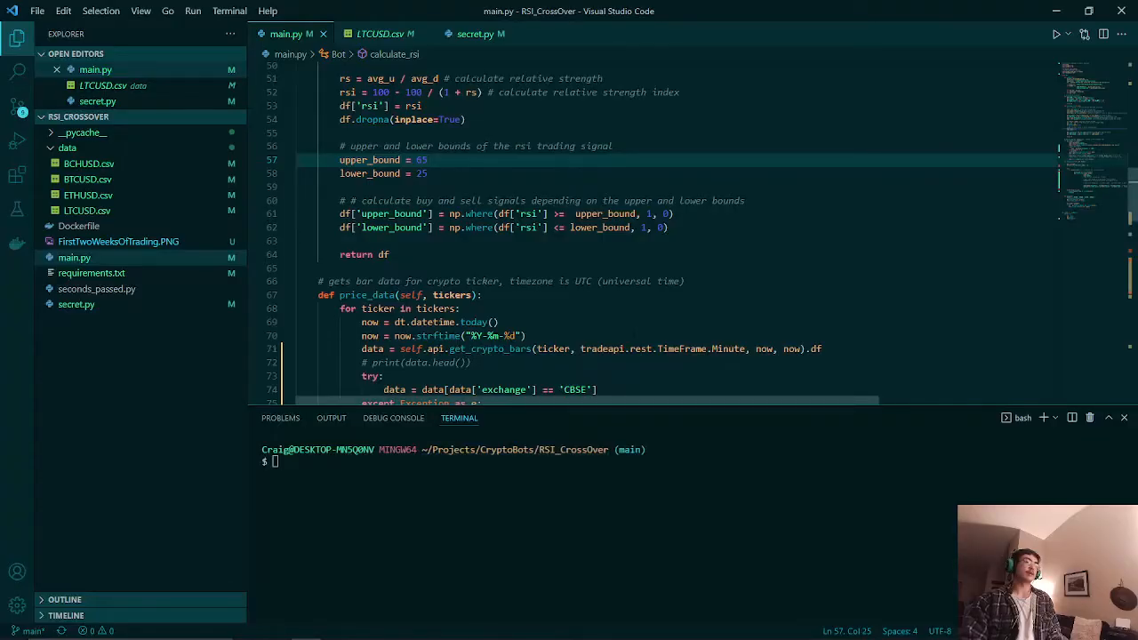
{"action": "scroll", "scroll_direction": "down", "scroll_amount": 3}
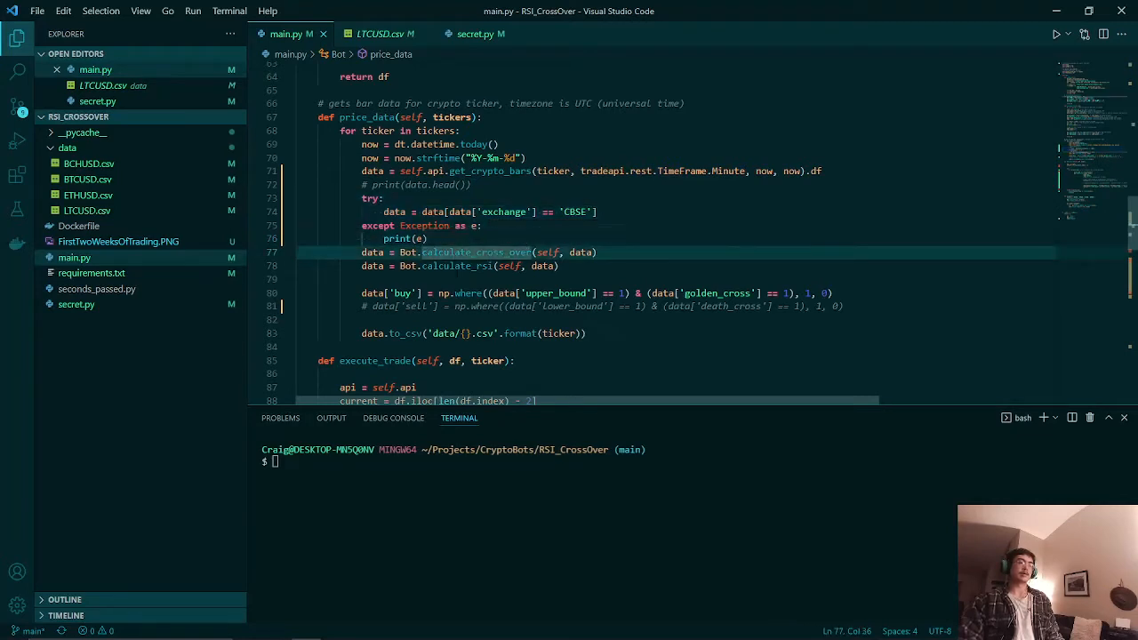
{"action": "mouse_move", "coordinate": [459, 267]}
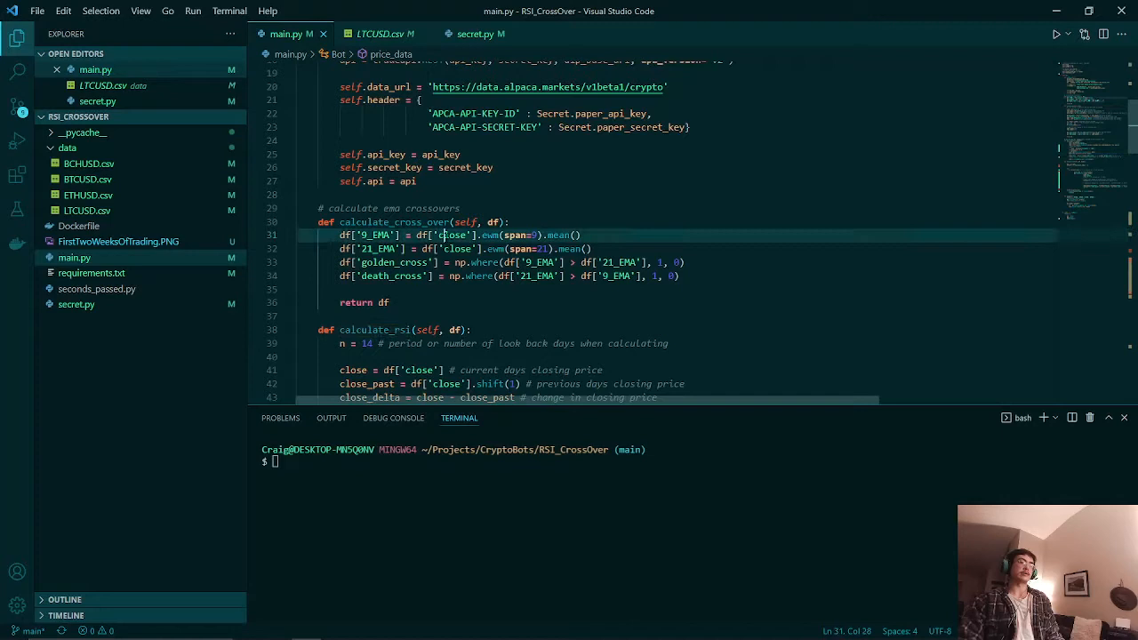
{"action": "left_click_drag", "start_coordinate": [434, 235], "coordinate": [505, 235]}
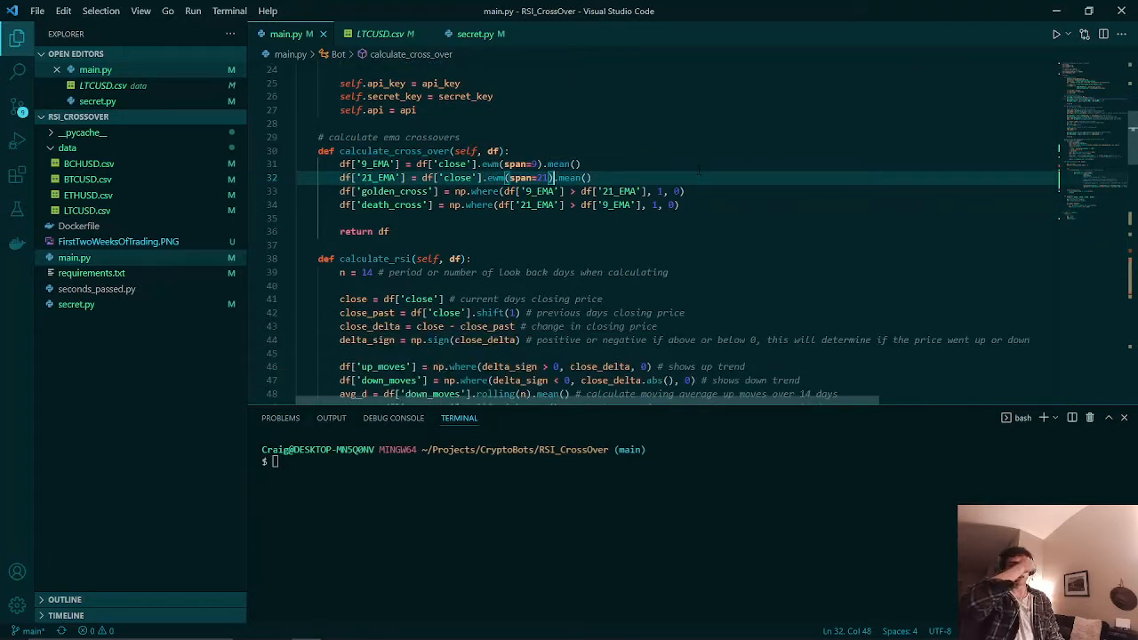
{"action": "left_click", "coordinate": [352, 191]}
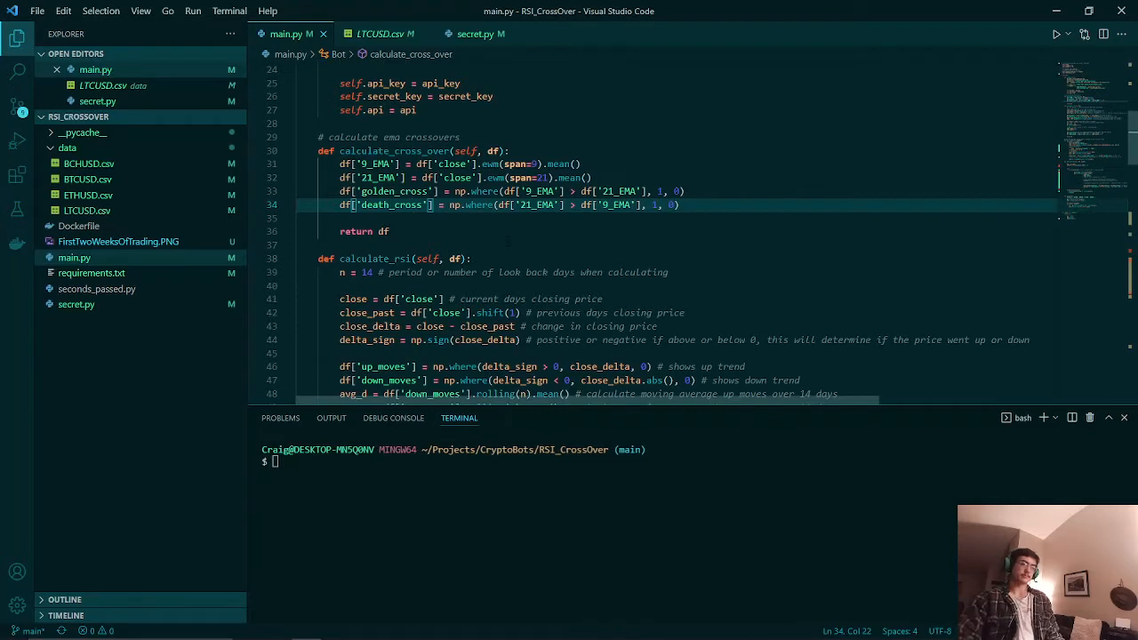
{"action": "scroll", "scroll_direction": "down", "scroll_amount": 3}
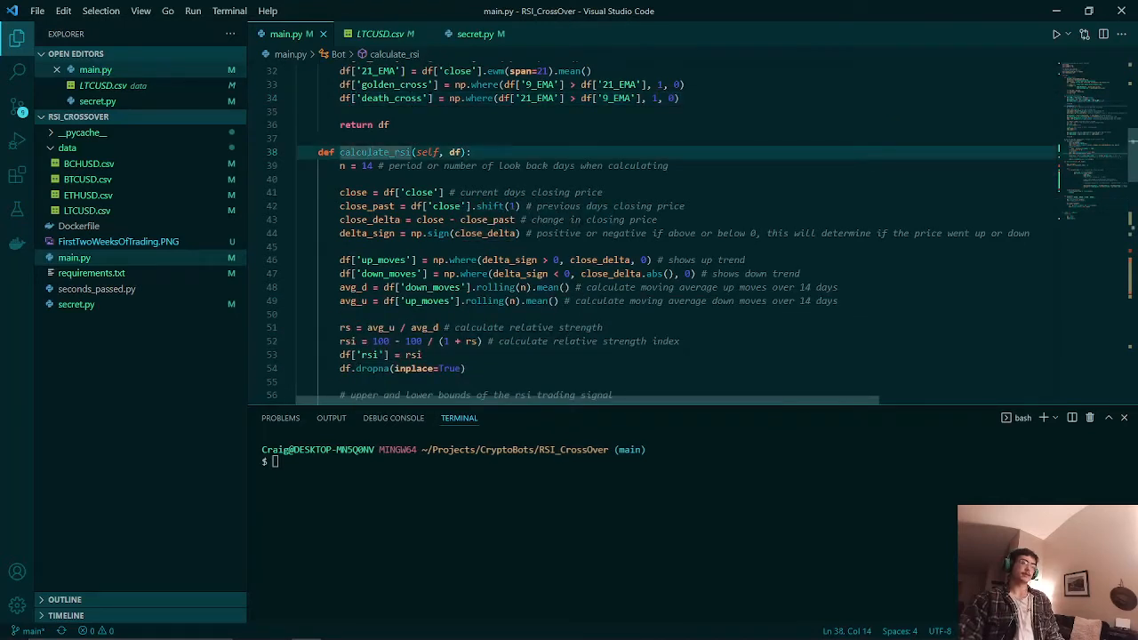
{"action": "mouse_move", "coordinate": [373, 151]}
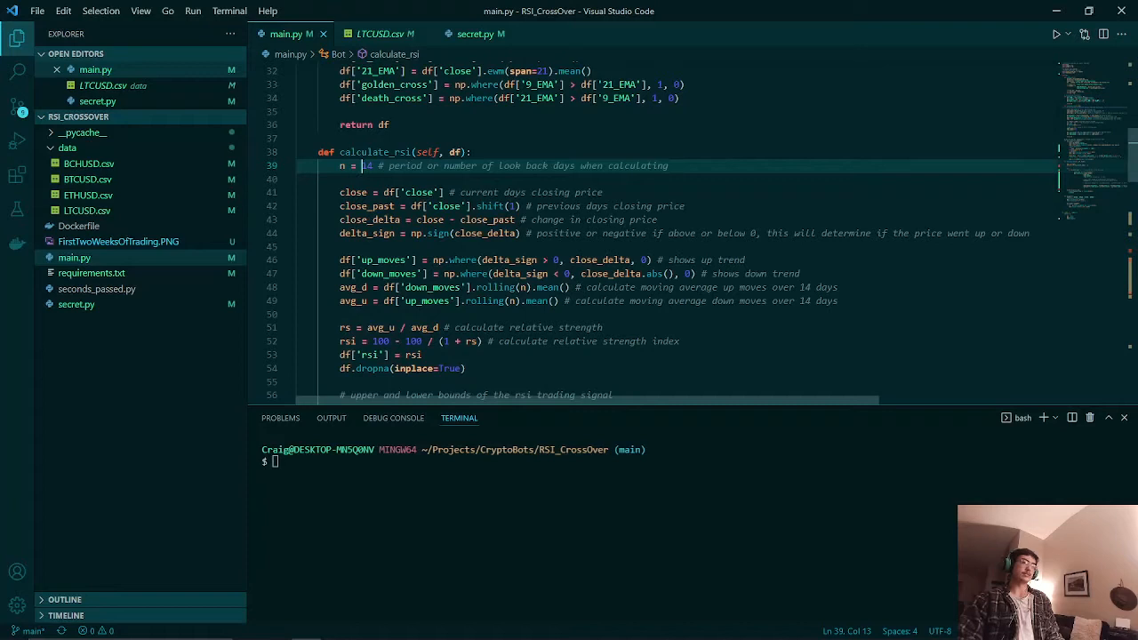
{"action": "scroll", "scroll_direction": "down", "scroll_amount": 3}
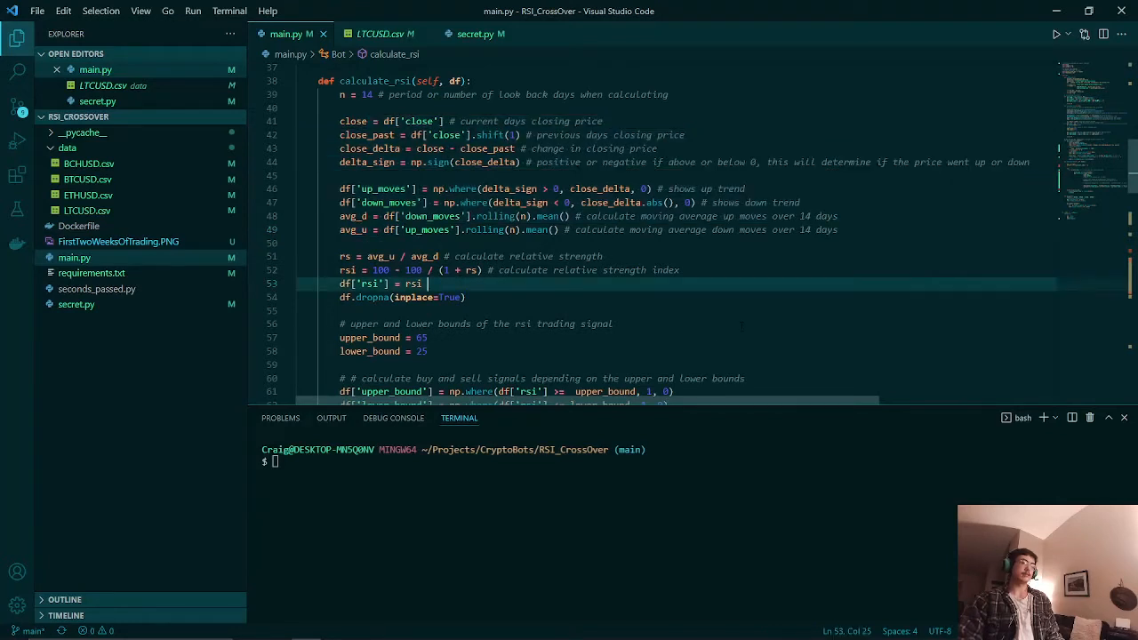
{"action": "scroll", "scroll_direction": "down", "scroll_amount": 3}
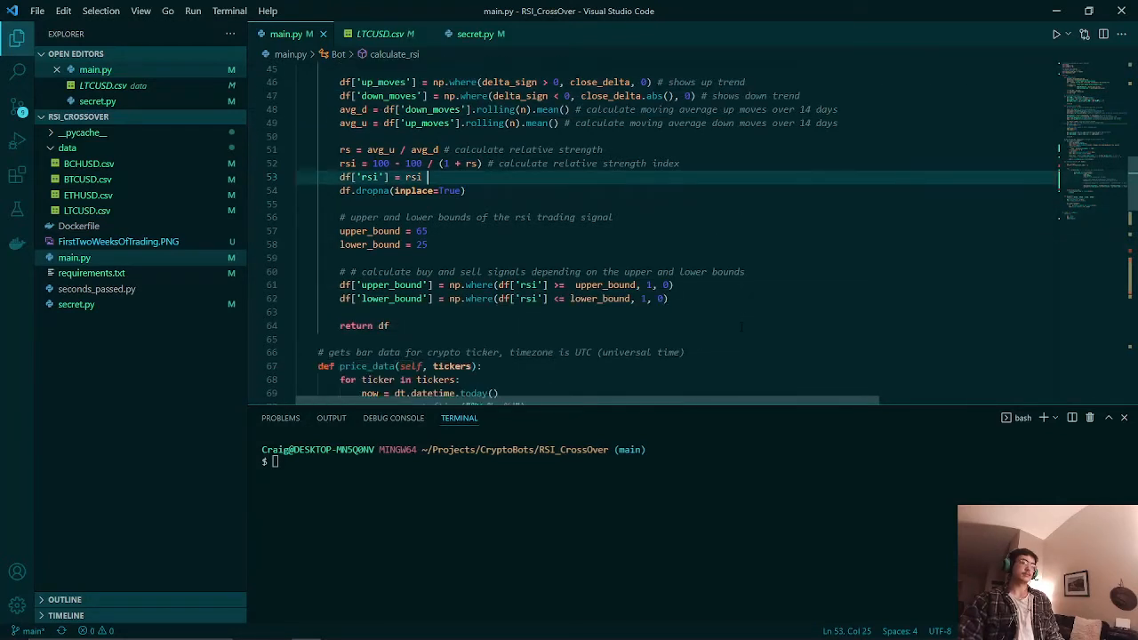
{"action": "scroll", "scroll_direction": "down", "scroll_amount": 3}
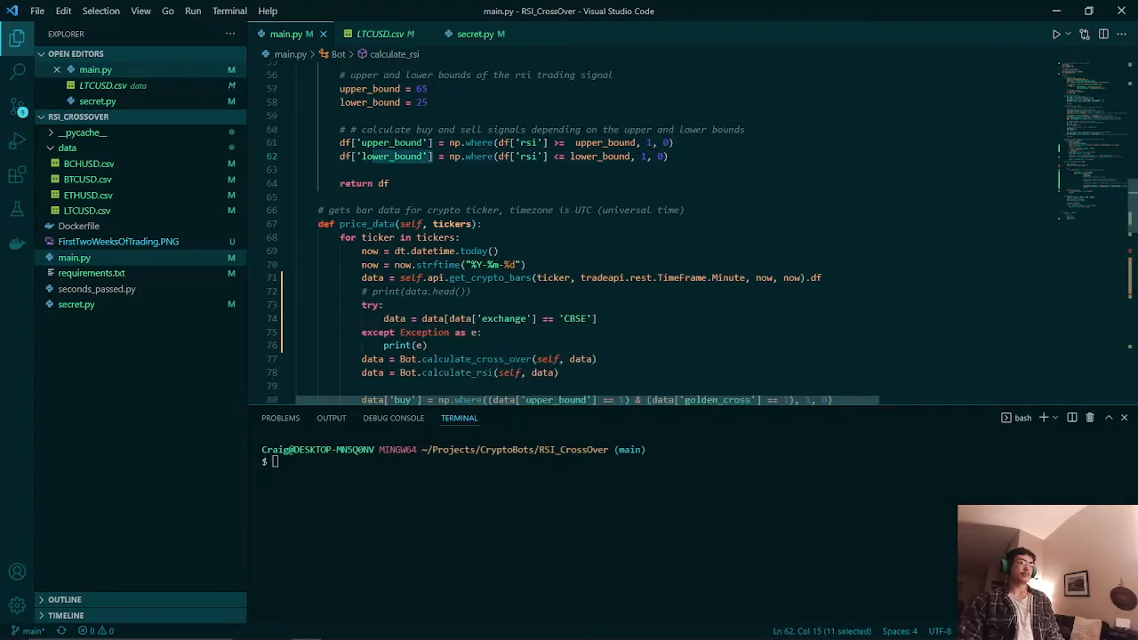
Step: Review the buy and sell conditions in main.py, highlighting upper_bound and death_cross
{"action": "scroll", "scroll_direction": "down", "scroll_amount": 3}
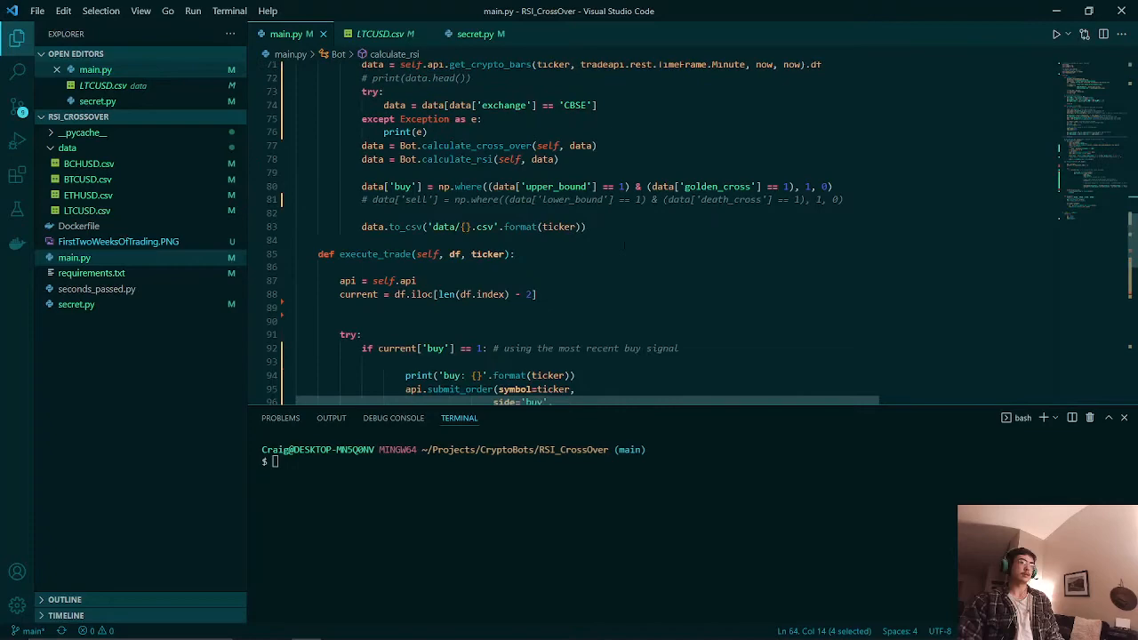
{"action": "scroll", "scroll_direction": "down", "scroll_amount": 3}
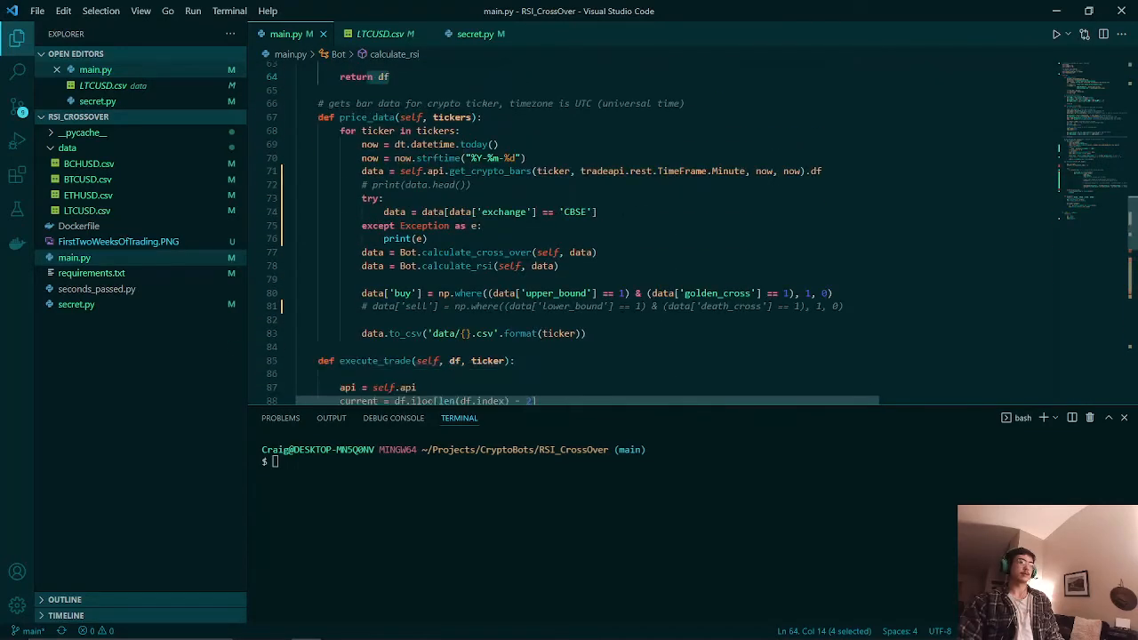
{"action": "scroll", "scroll_direction": "down", "scroll_amount": 3}
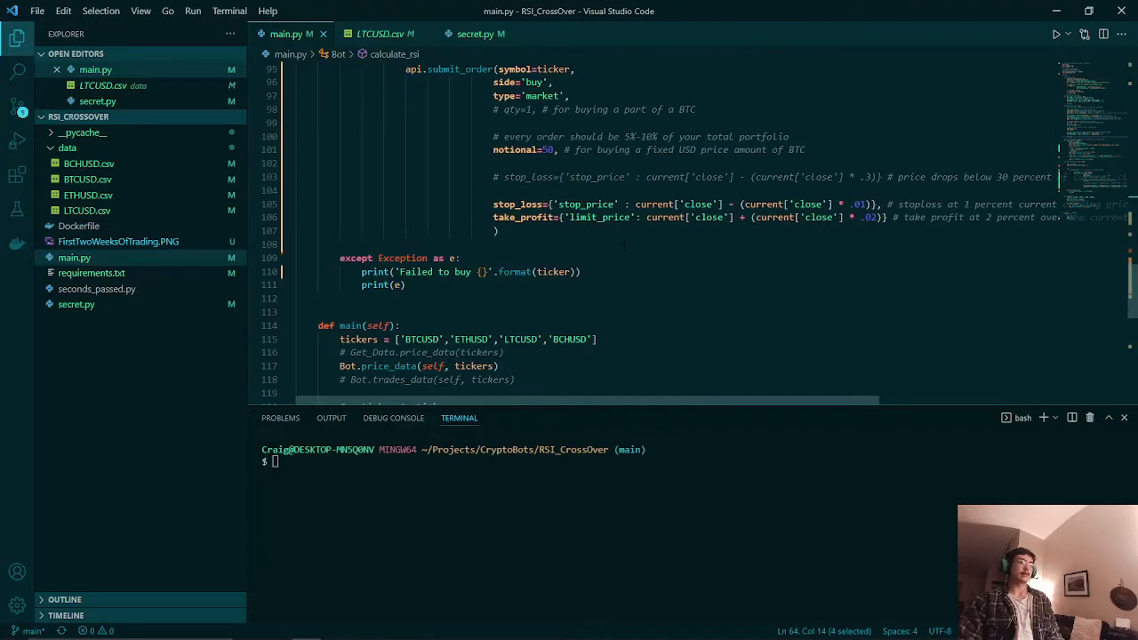
{"action": "scroll", "scroll_direction": "up", "scroll_amount": 3}
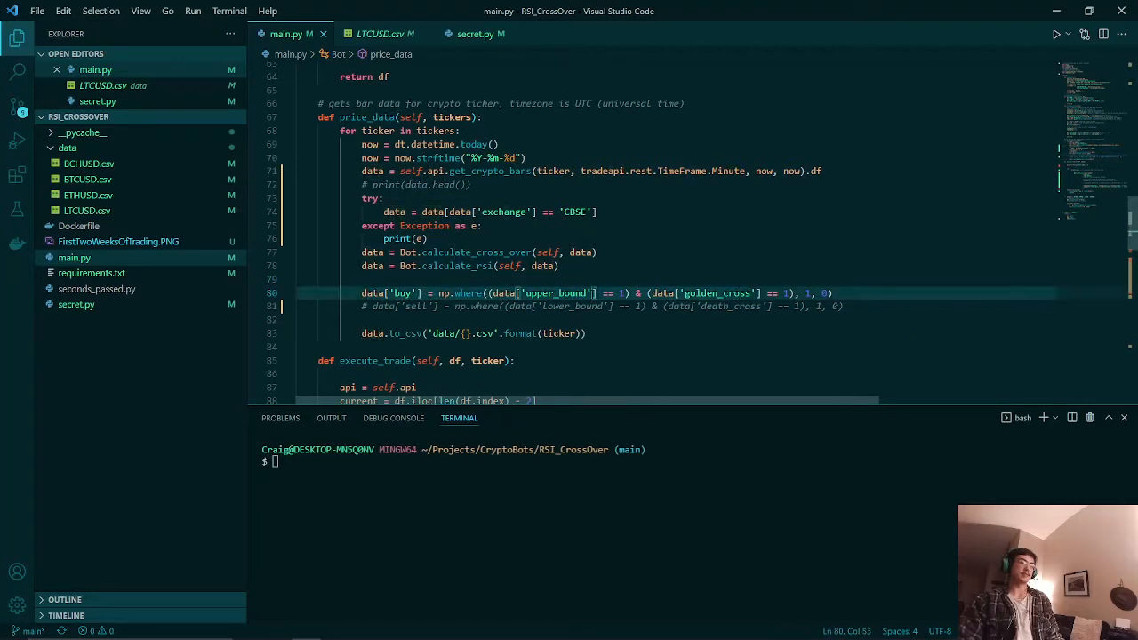
{"action": "double_click", "coordinate": [580, 305]}
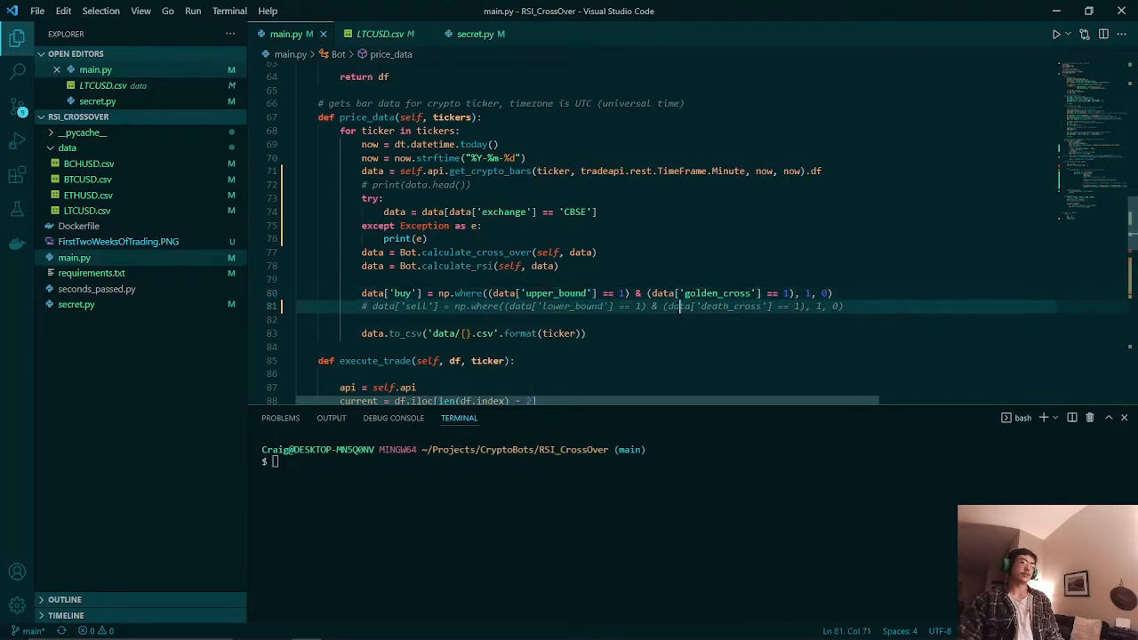
{"action": "double_click", "coordinate": [720, 292]}
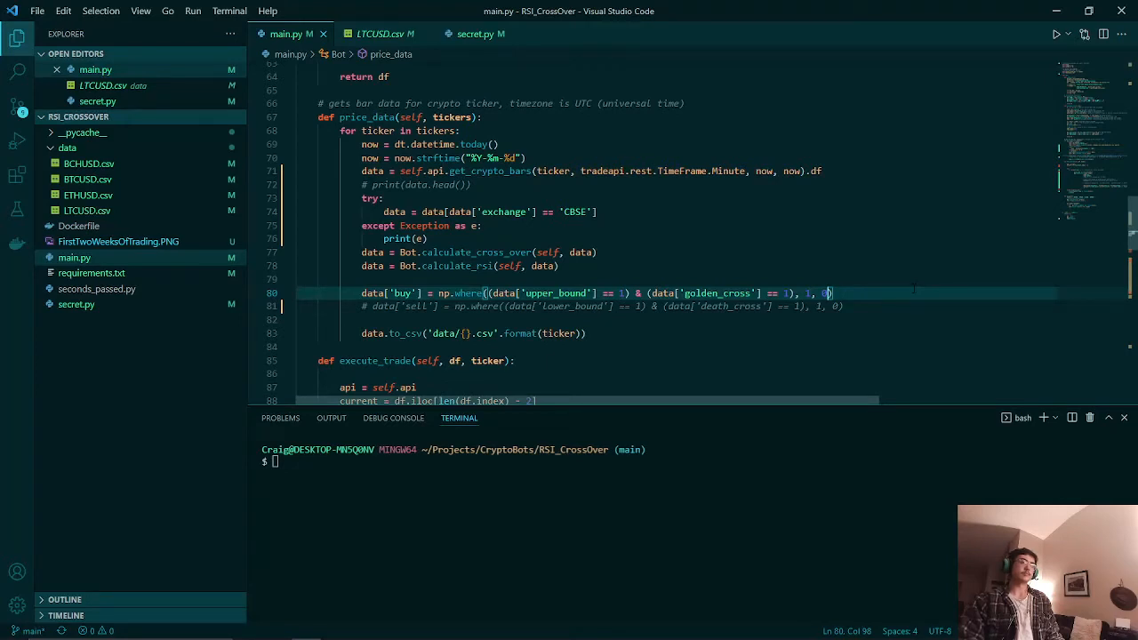
Step: Start entering python main.py in the terminal to run the bot
{"action": "type", "text": "python main.py"}
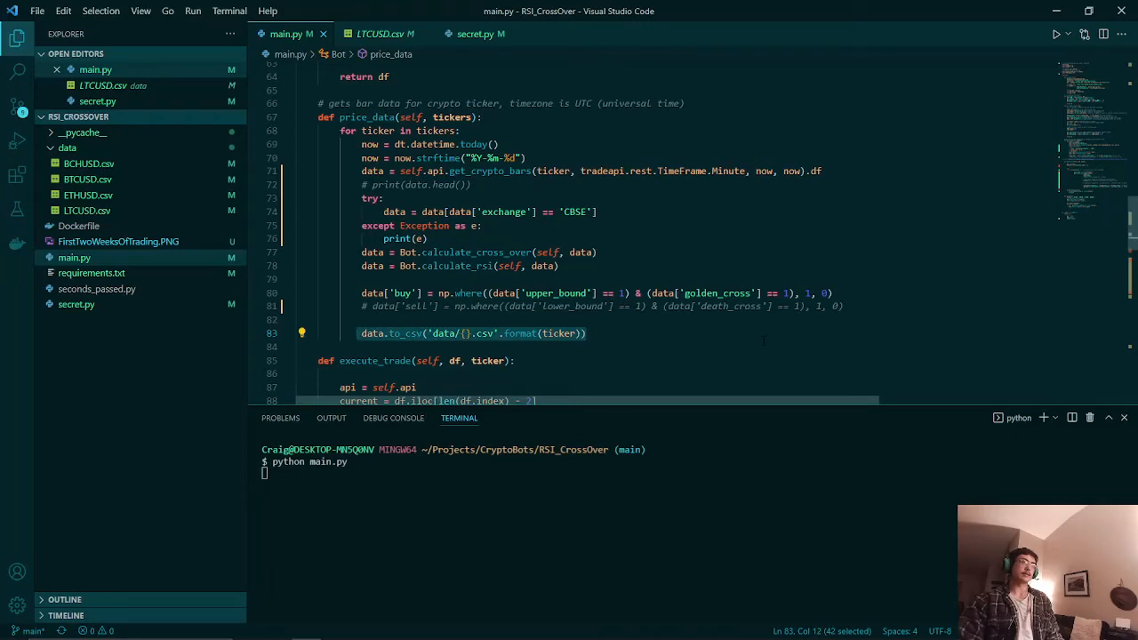
Step: View the generated BTCUSD, ETHUSD, LTCUSD and BCHUSD csv files with their indicator and buy columns
{"action": "left_click", "coordinate": [89, 178]}
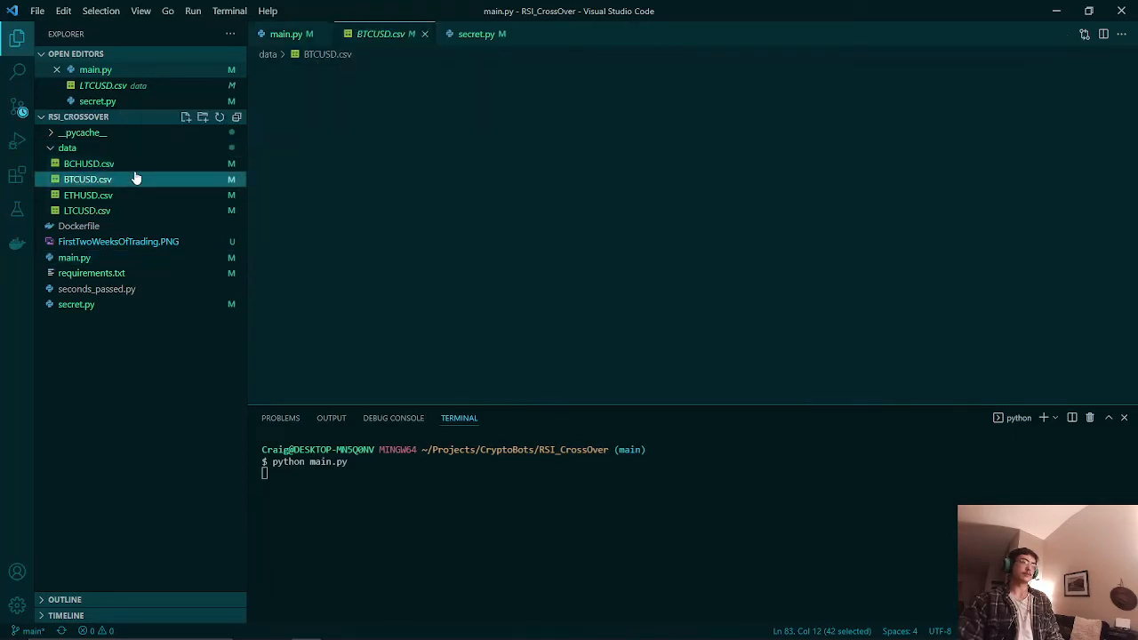
{"action": "left_click", "coordinate": [89, 178]}
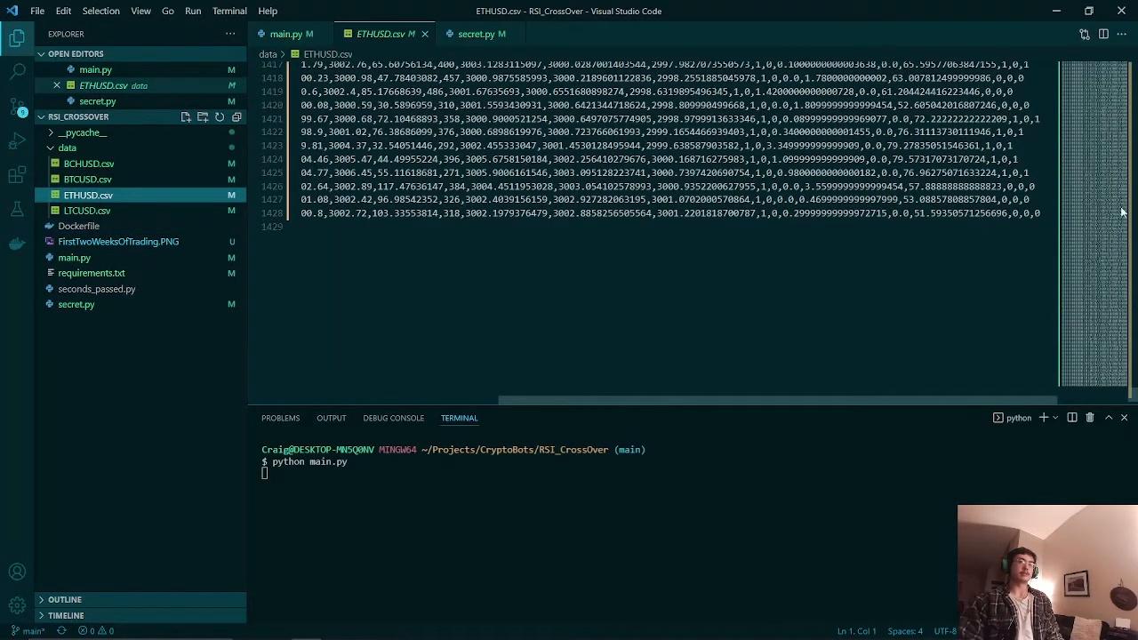
{"action": "left_click", "coordinate": [82, 210]}
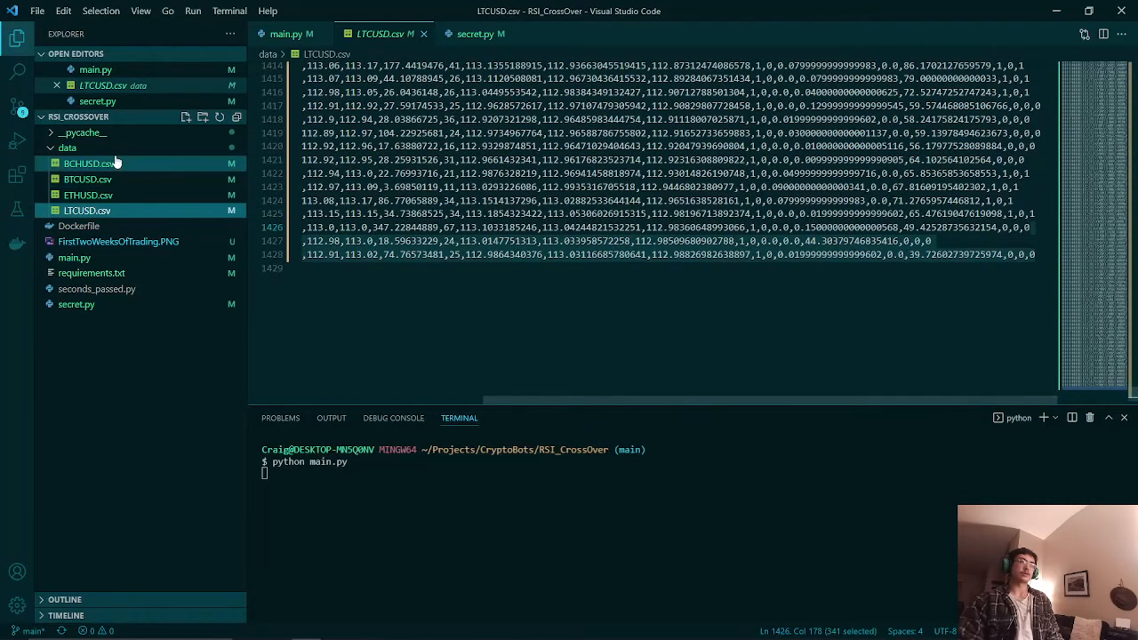
{"action": "left_click", "coordinate": [89, 163]}
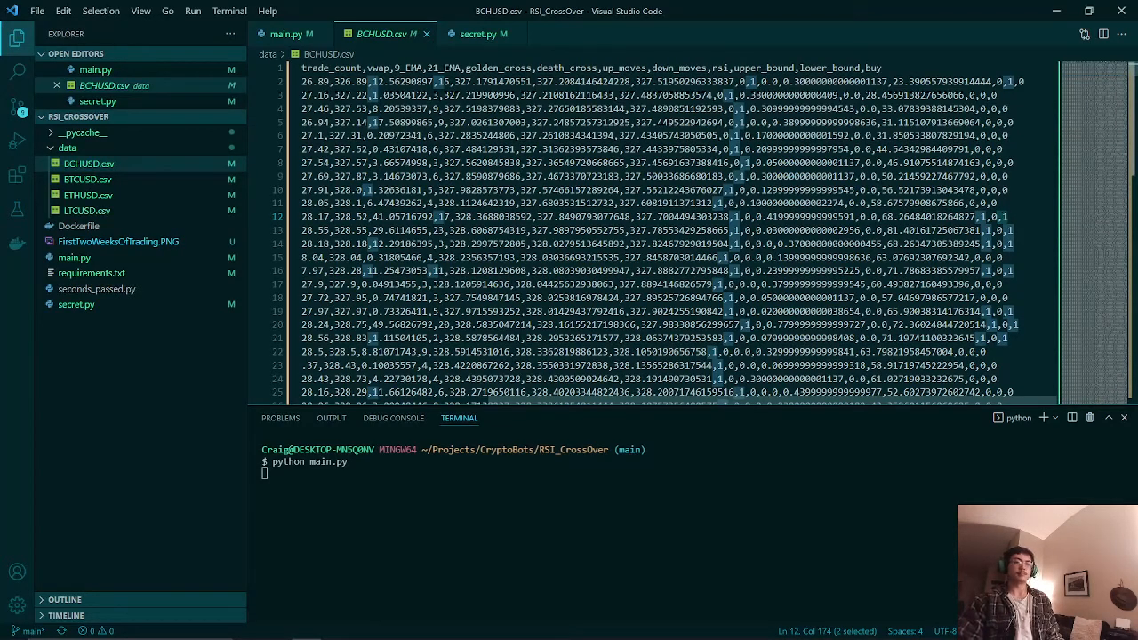
{"action": "scroll", "scroll_direction": "down", "scroll_amount": 3}
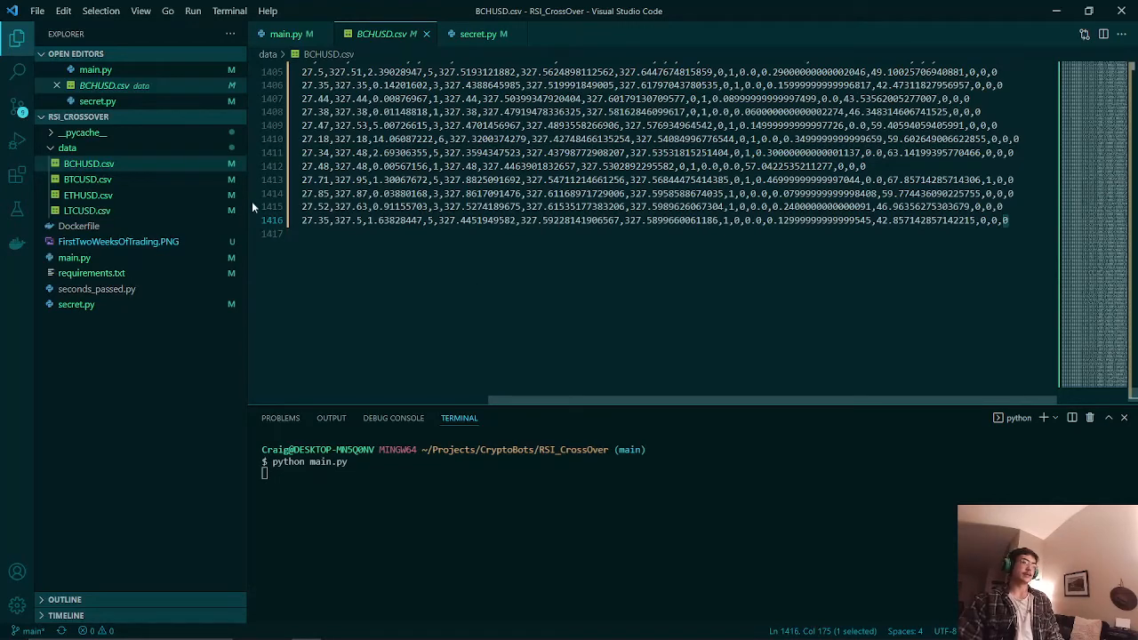
Step: Return to main.py and scroll down to the execute_trade function and its order parameters
{"action": "left_click", "coordinate": [286, 32]}
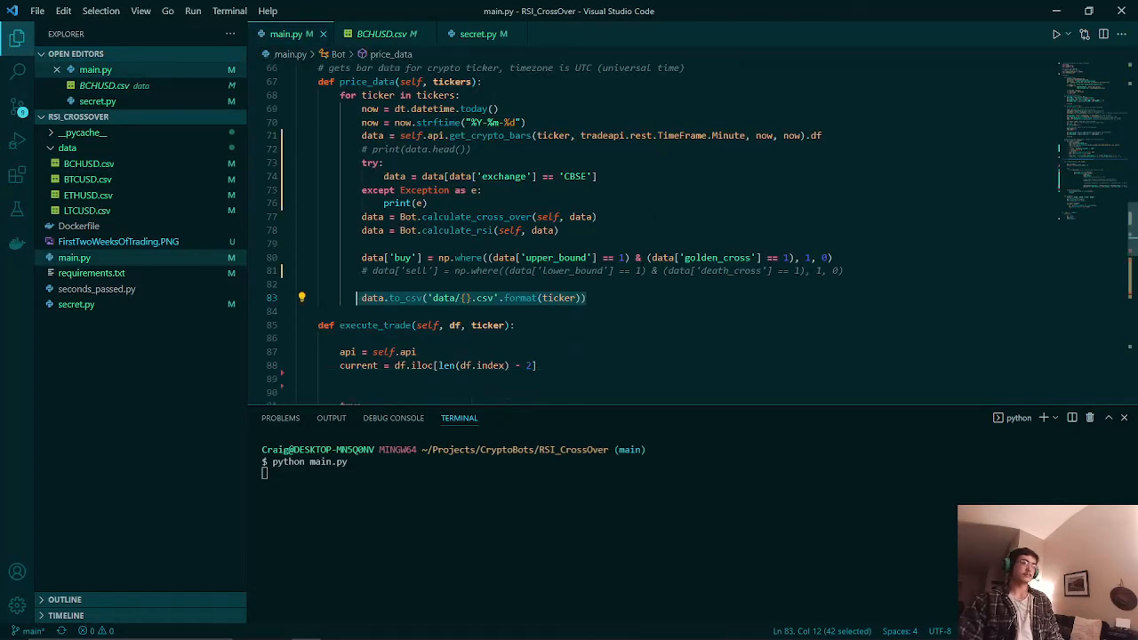
{"action": "scroll", "scroll_direction": "down", "scroll_amount": 3}
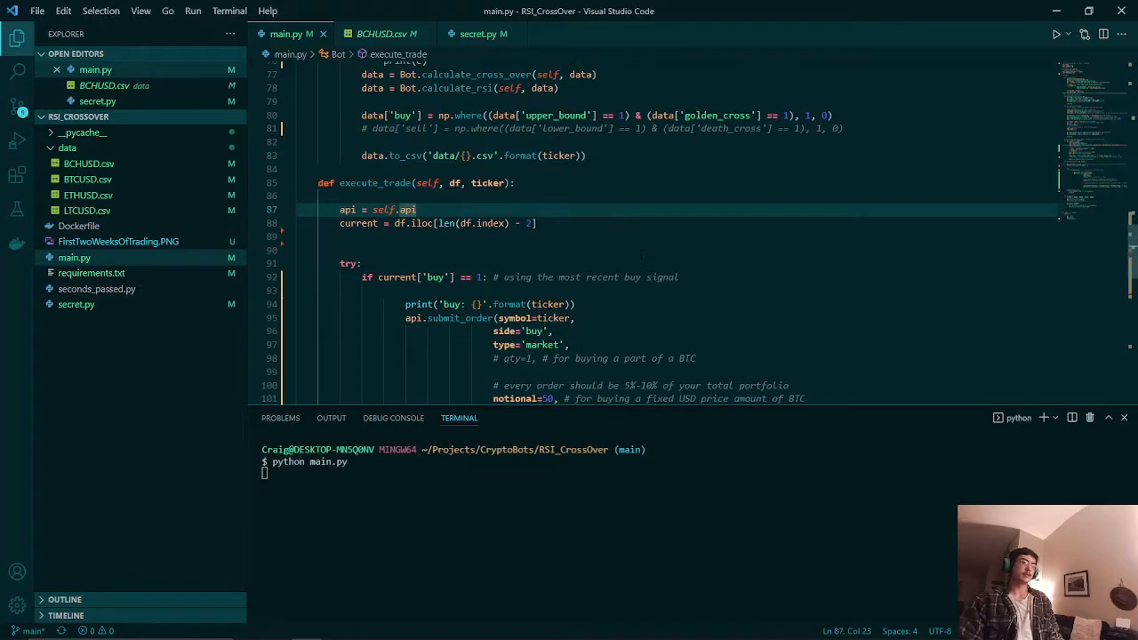
{"action": "scroll", "scroll_direction": "down", "scroll_amount": 3}
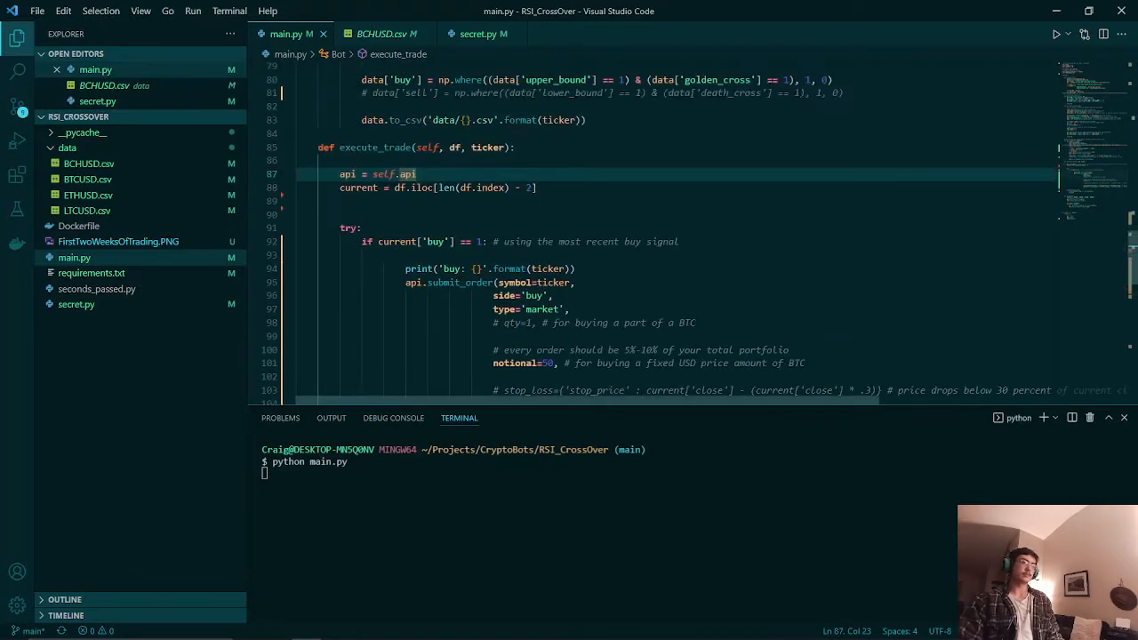
{"action": "scroll", "scroll_direction": "down", "scroll_amount": 3}
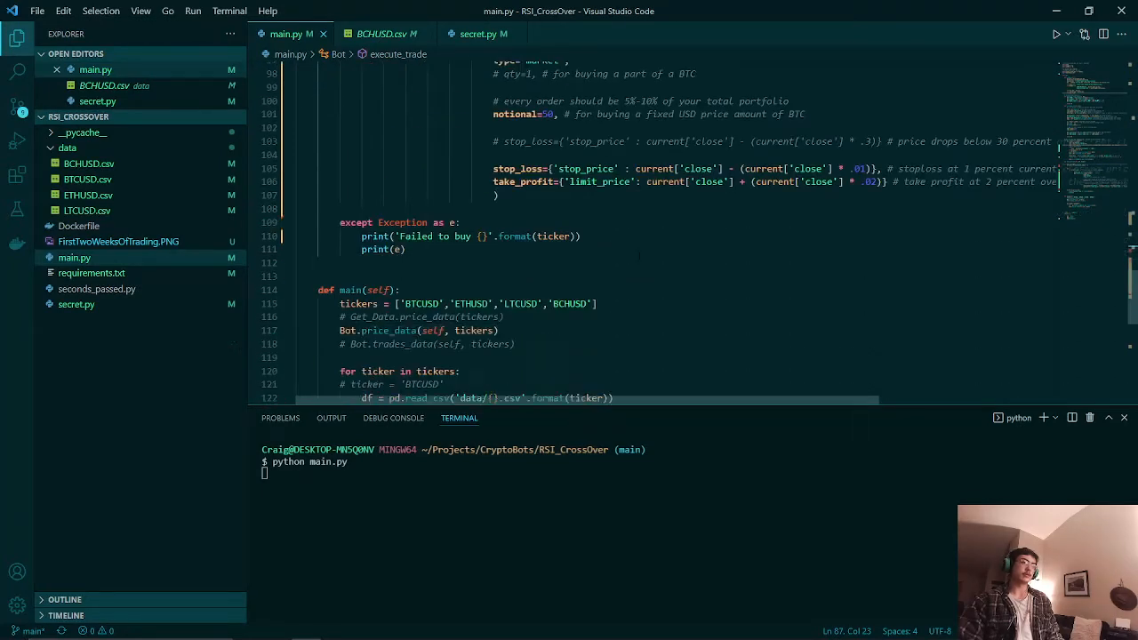
{"action": "scroll", "scroll_direction": "down", "scroll_amount": 3}
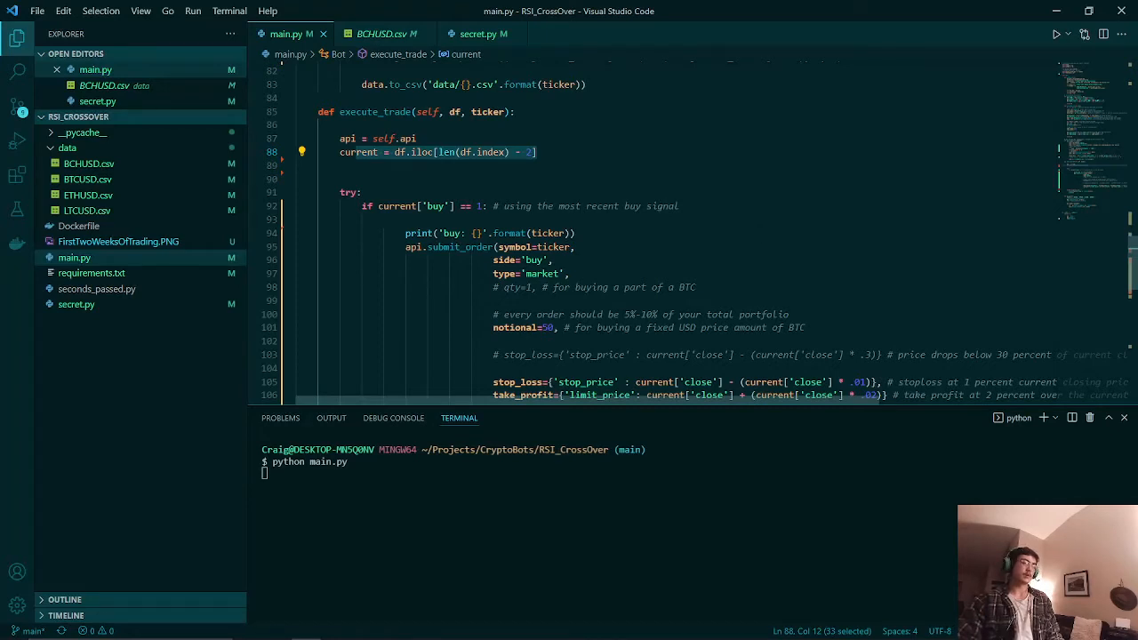
Step: Continue through main() and the while loop repeating bot.main() with a sleep
{"action": "scroll", "scroll_direction": "down", "scroll_amount": 3}
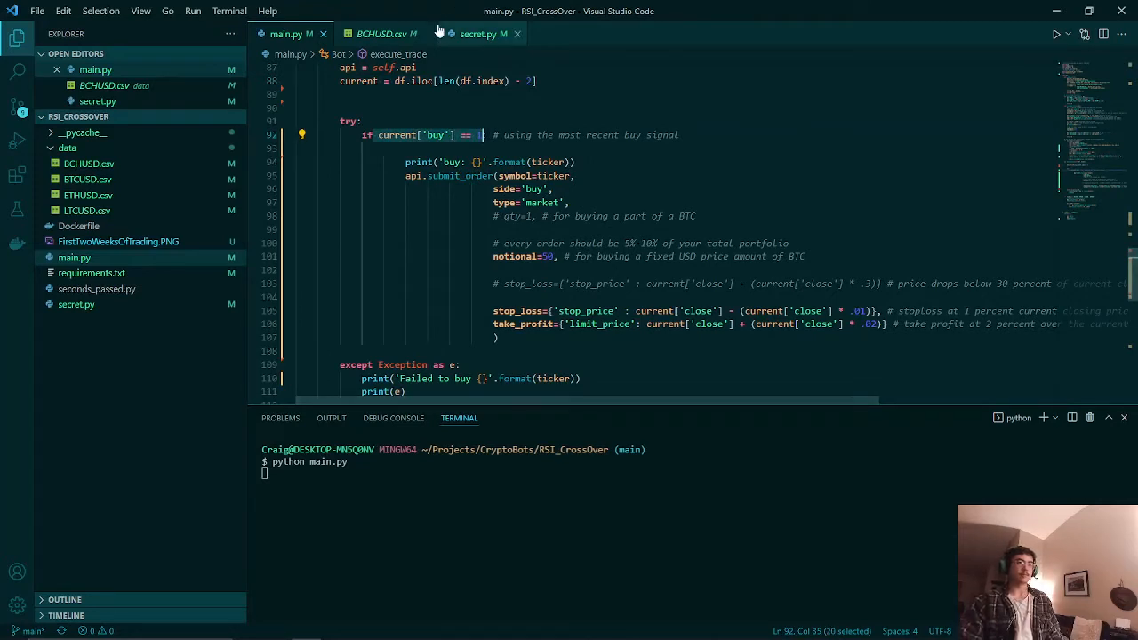
{"action": "mouse_move", "coordinate": [392, 34]}
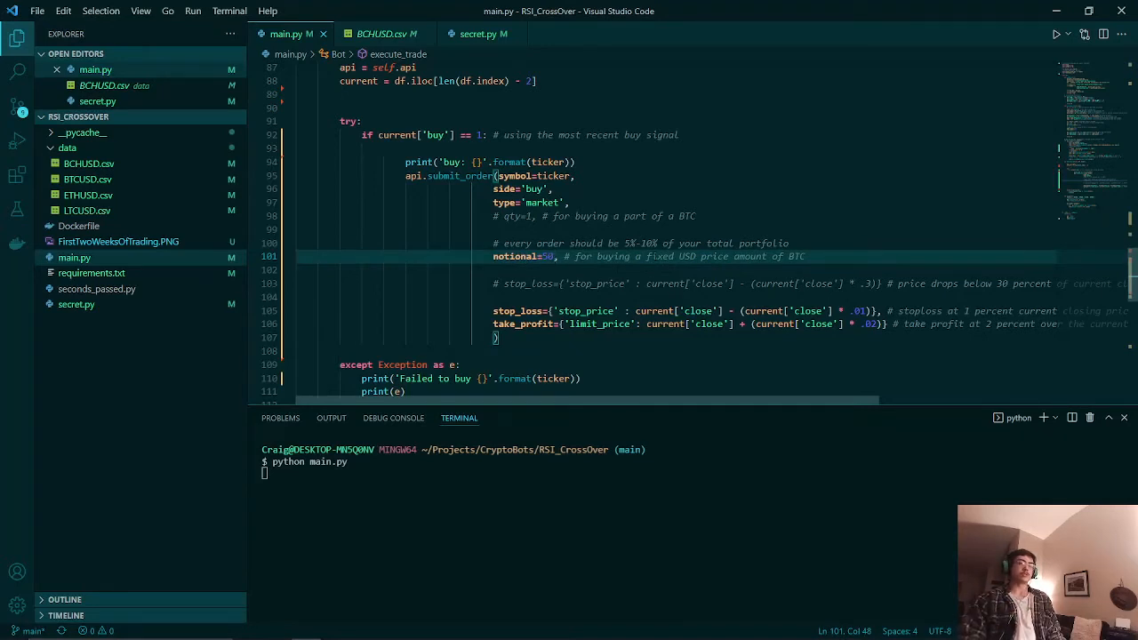
{"action": "scroll", "scroll_direction": "down", "scroll_amount": 3}
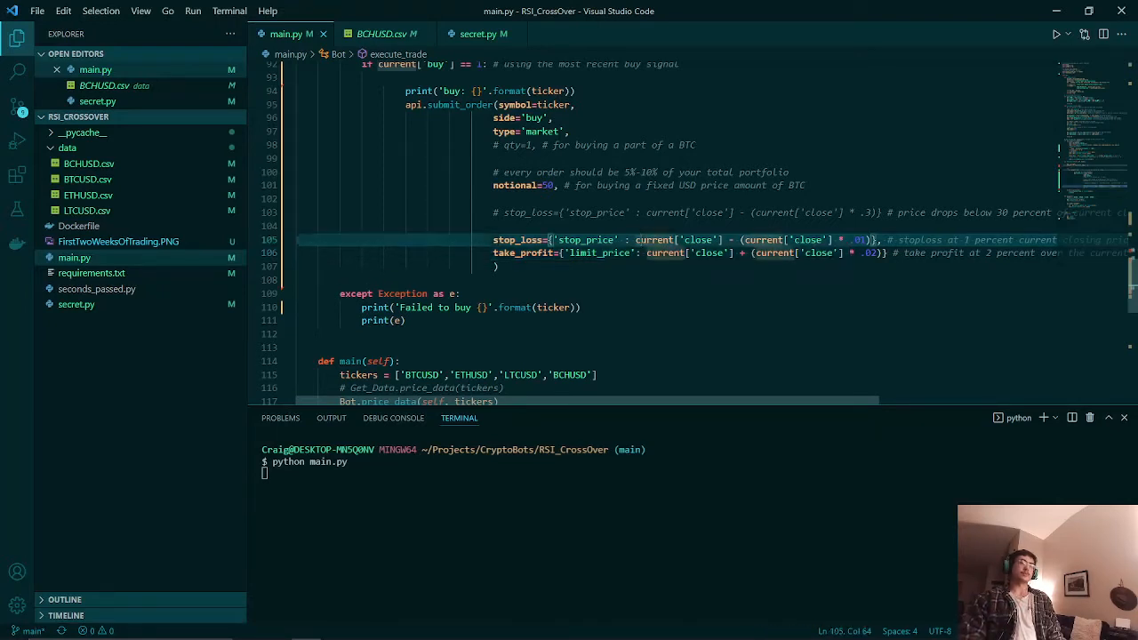
{"action": "mouse_move", "coordinate": [654, 238]}
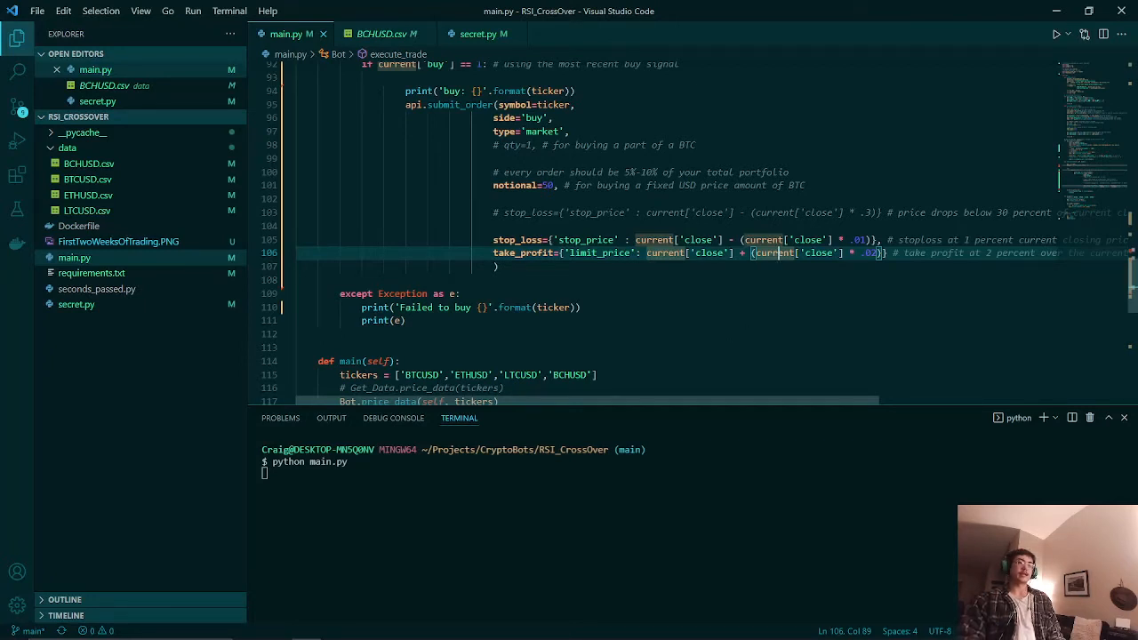
{"action": "scroll", "scroll_direction": "down", "scroll_amount": 3}
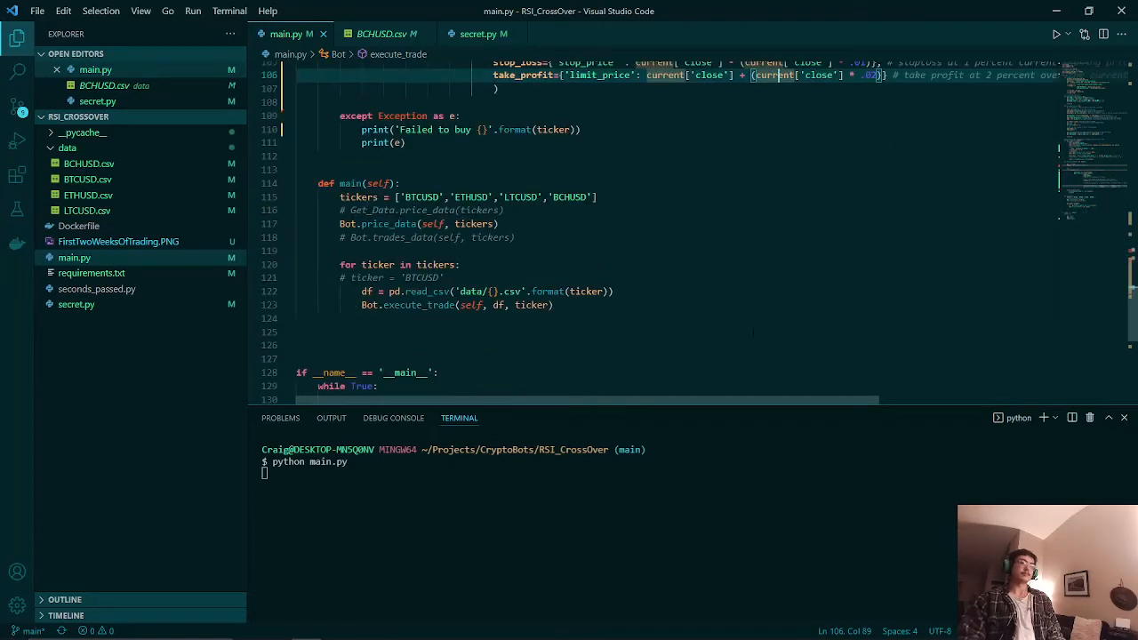
{"action": "scroll", "scroll_direction": "down", "scroll_amount": 3}
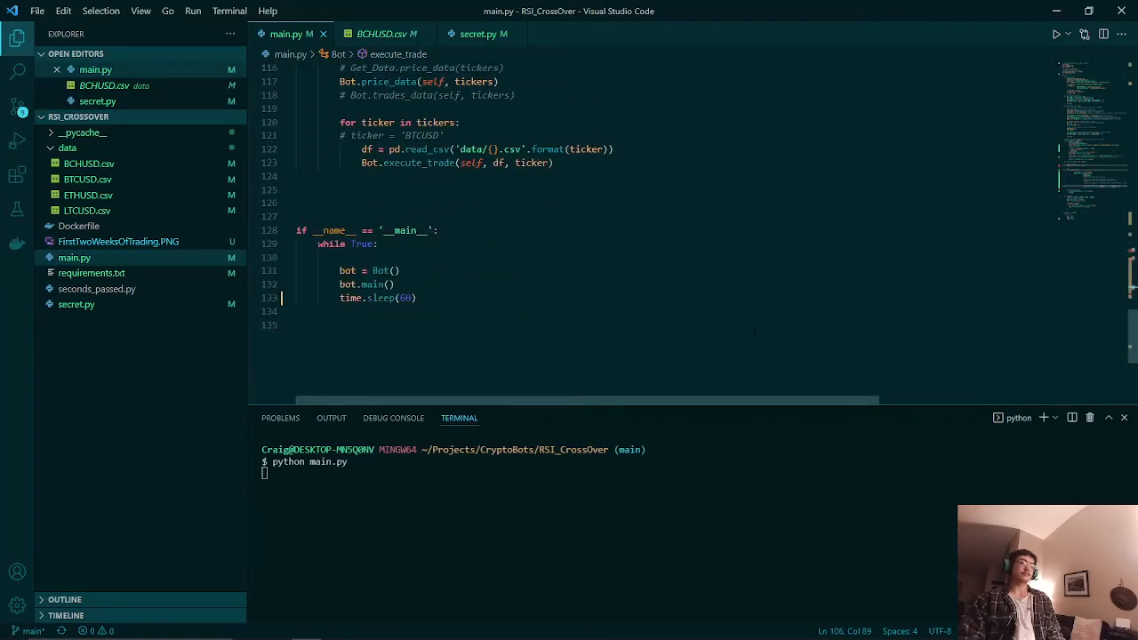
Step: Switch to the browser showing the Alpaca paper trading overview with $100,000 equity
{"action": "key", "text": "alt+tab"}
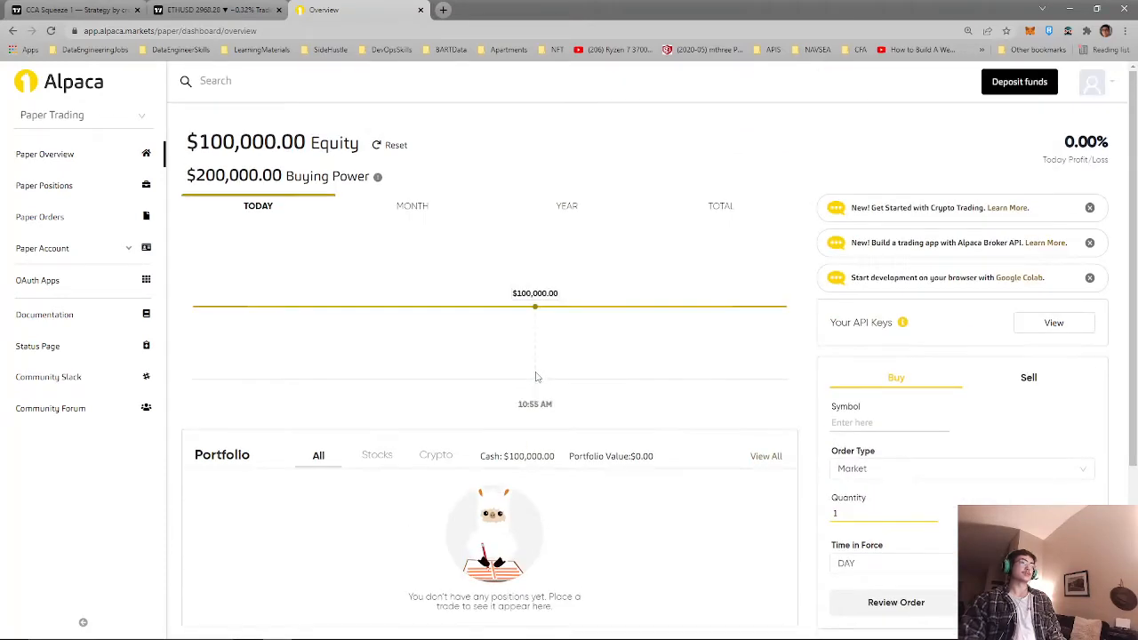
{"action": "left_click", "coordinate": [213, 11]}
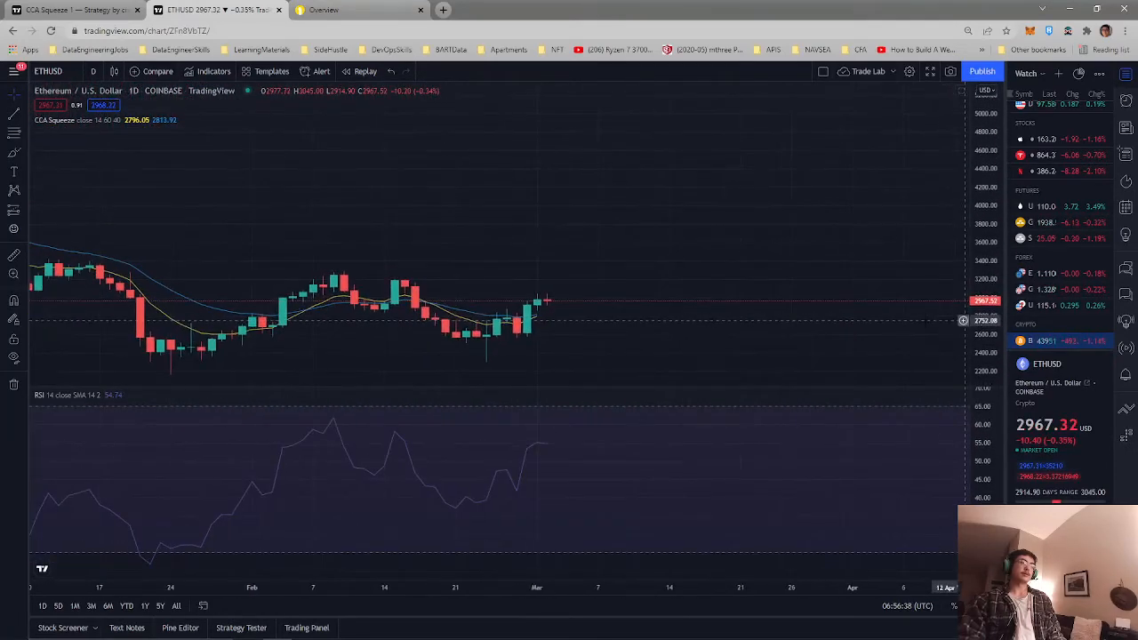
{"action": "mouse_move", "coordinate": [536, 318]}
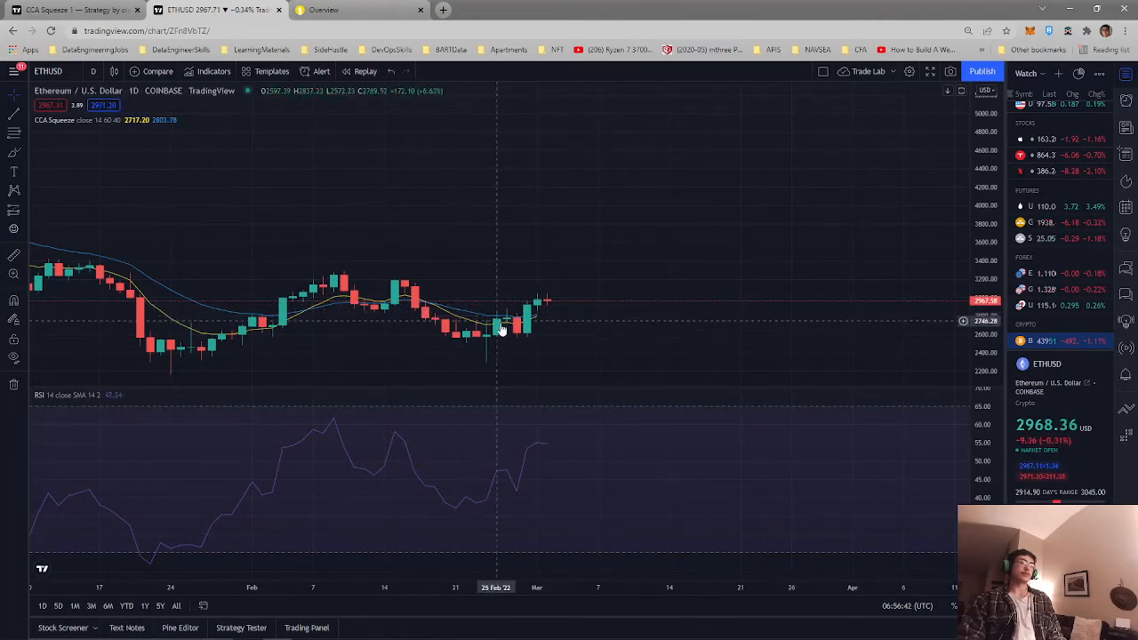
{"action": "mouse_move", "coordinate": [567, 312]}
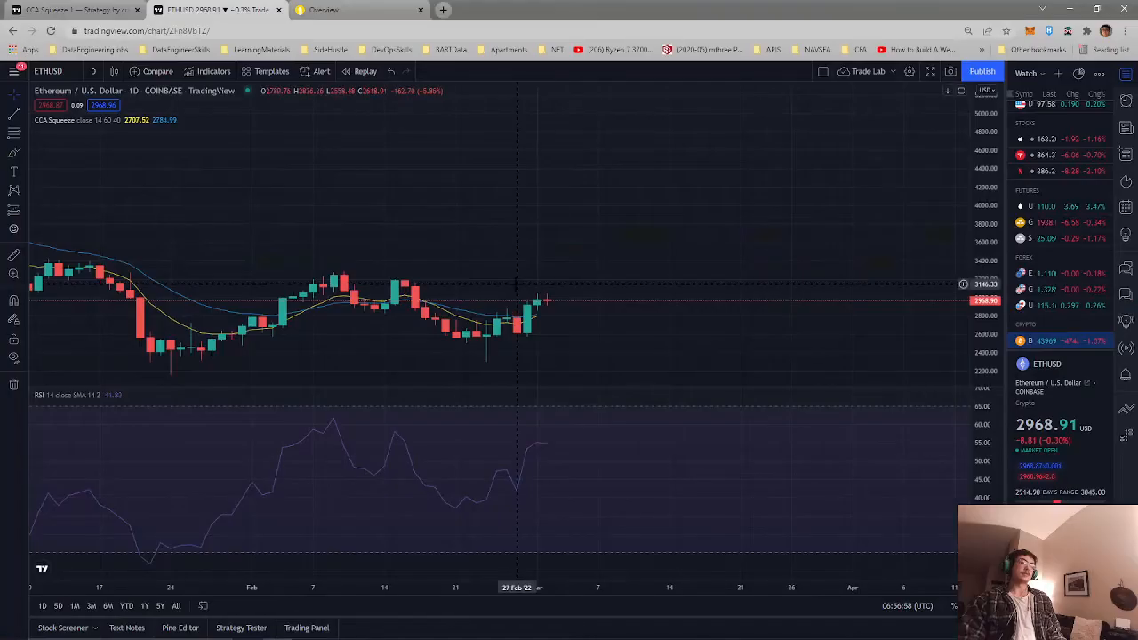
{"action": "mouse_move", "coordinate": [316, 419]}
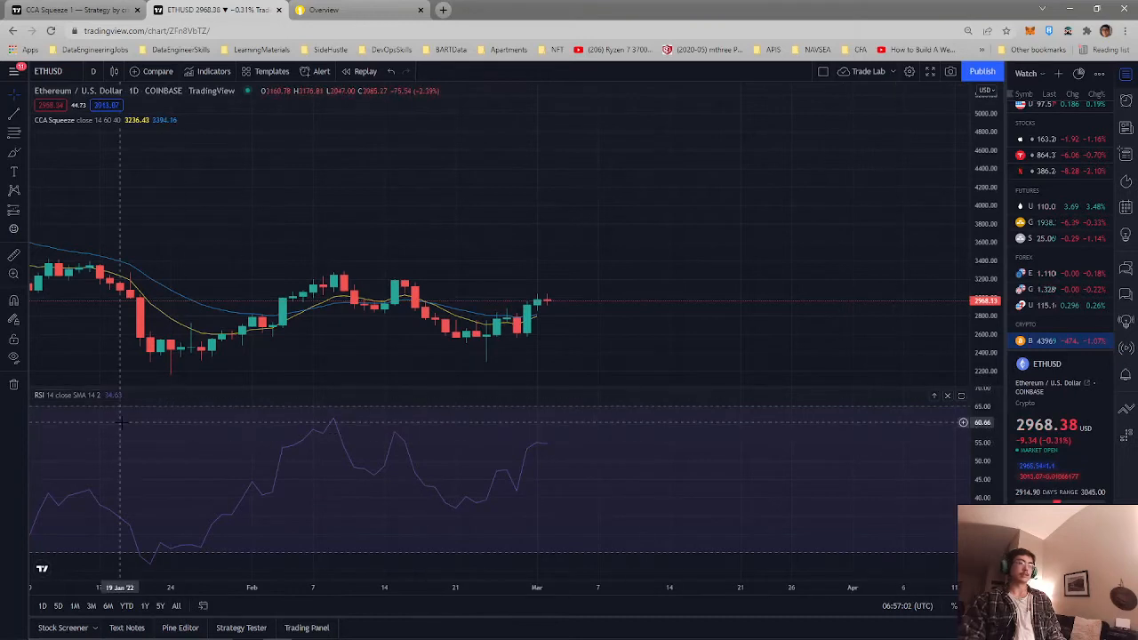
Step: Change the RSI indicator's upper band from 65 to 50 in its Style settings and confirm
{"action": "left_click", "coordinate": [128, 394]}
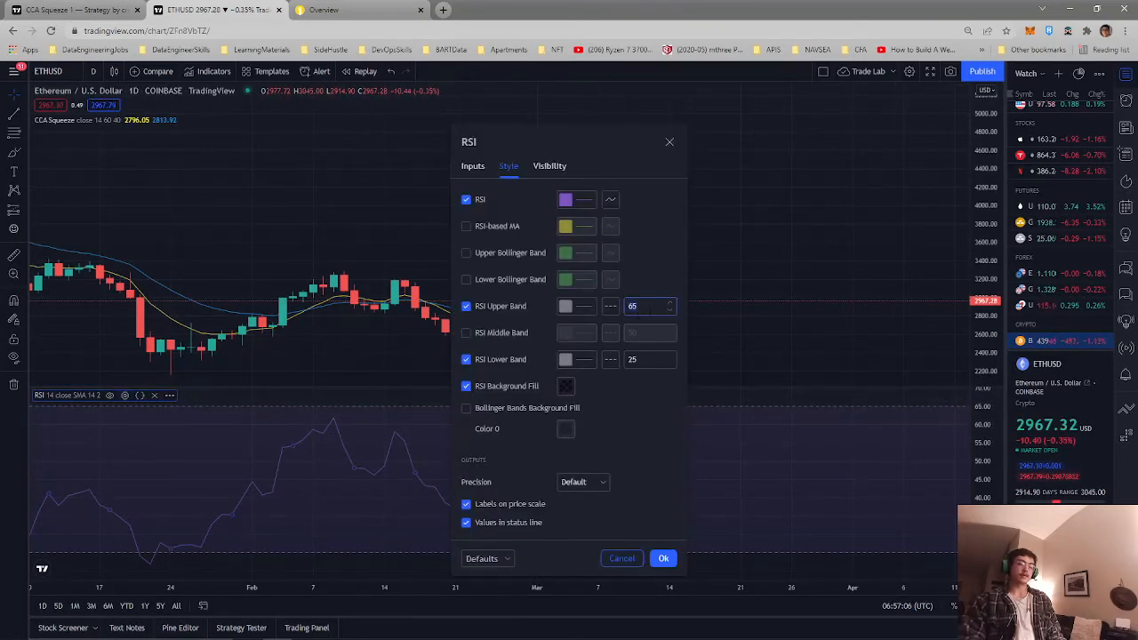
{"action": "type", "text": "50"}
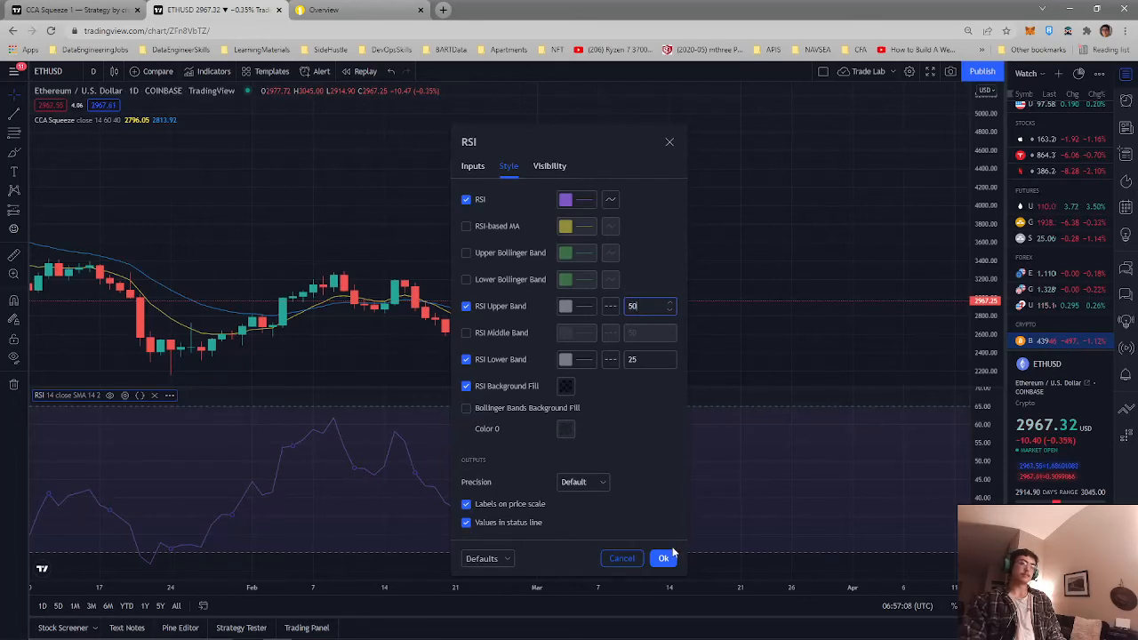
{"action": "left_click", "coordinate": [663, 558]}
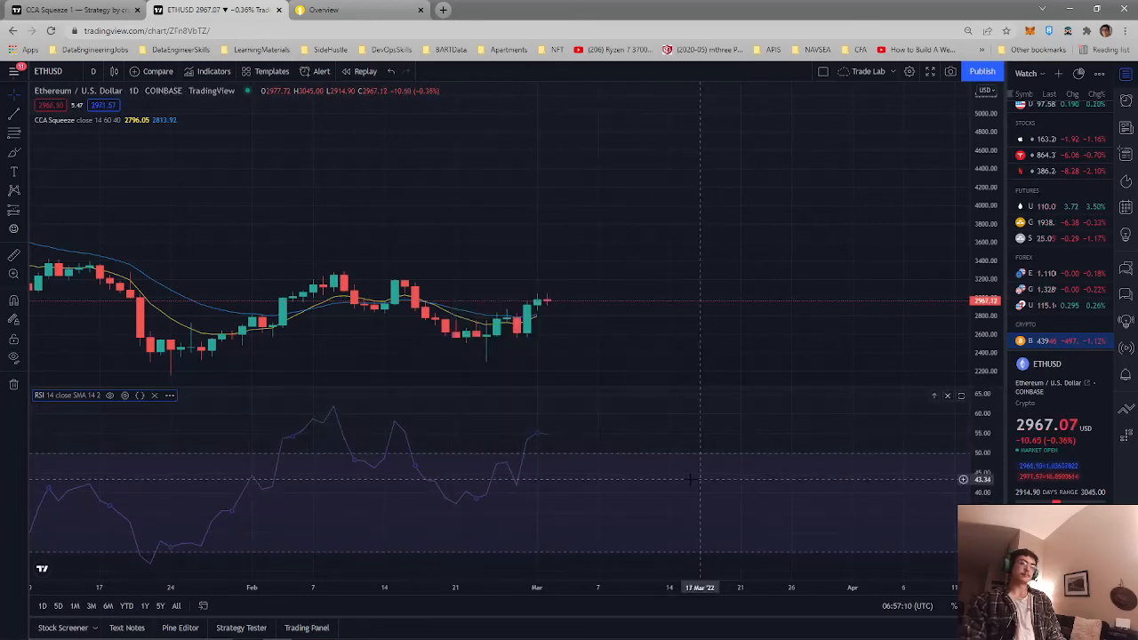
{"action": "mouse_move", "coordinate": [750, 420]}
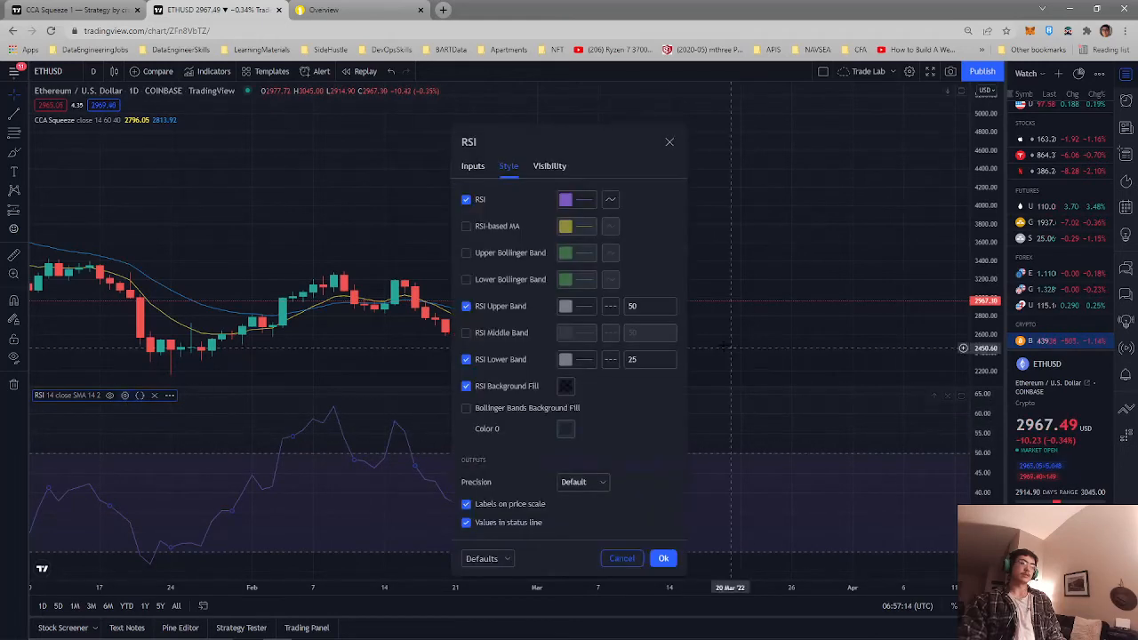
{"action": "left_click", "coordinate": [643, 306]}
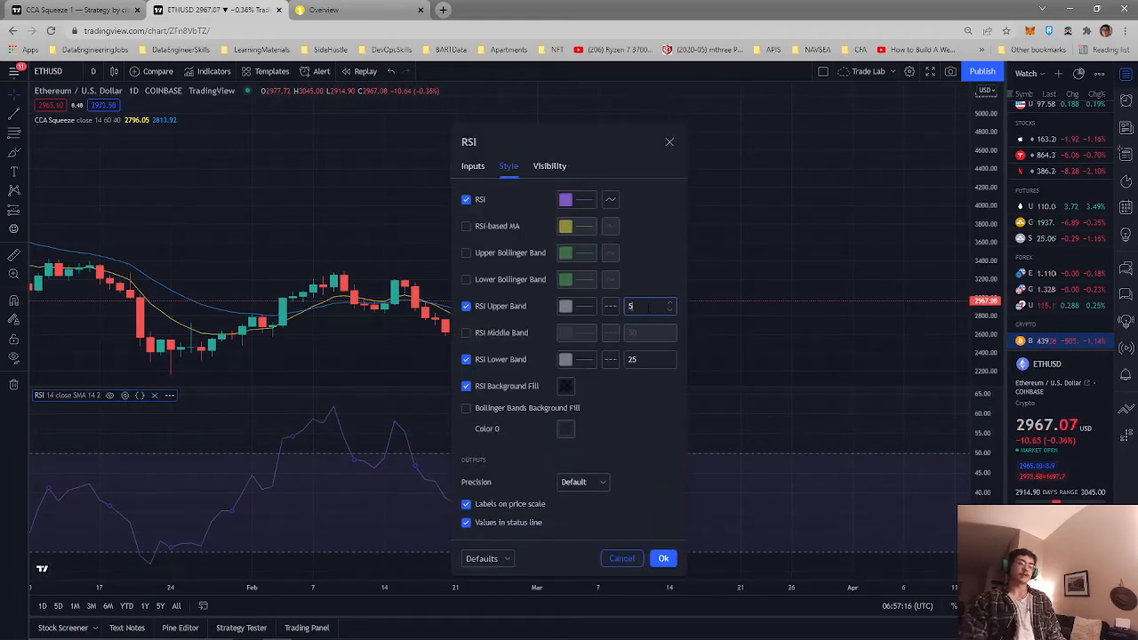
{"action": "left_click", "coordinate": [662, 558]}
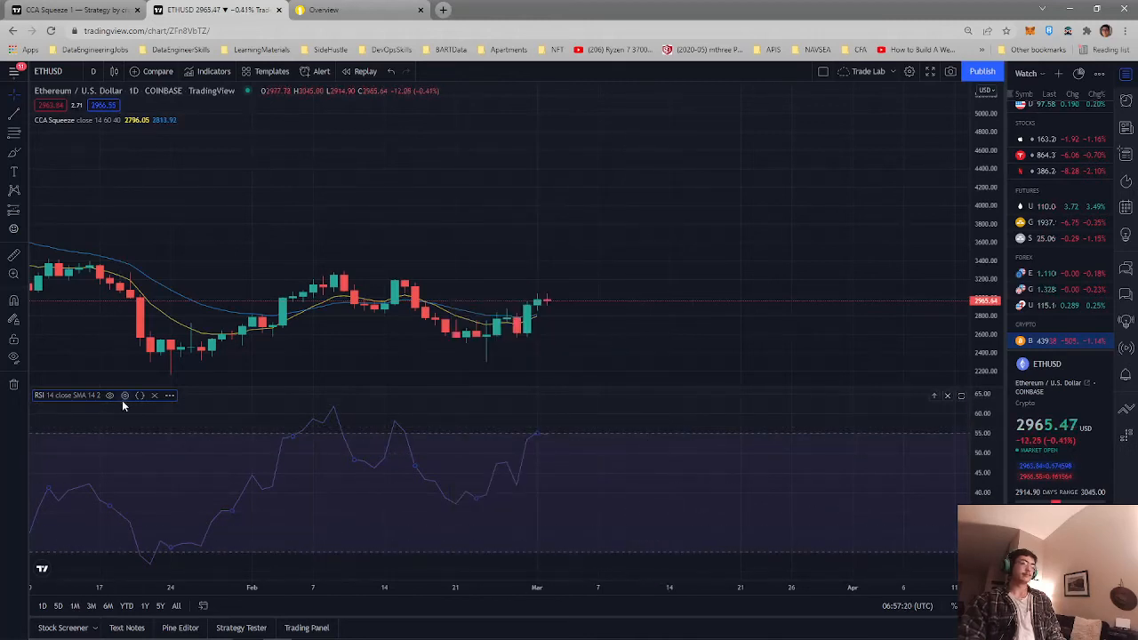
{"action": "left_click", "coordinate": [125, 397]}
{"action": "type", "text": "50"}
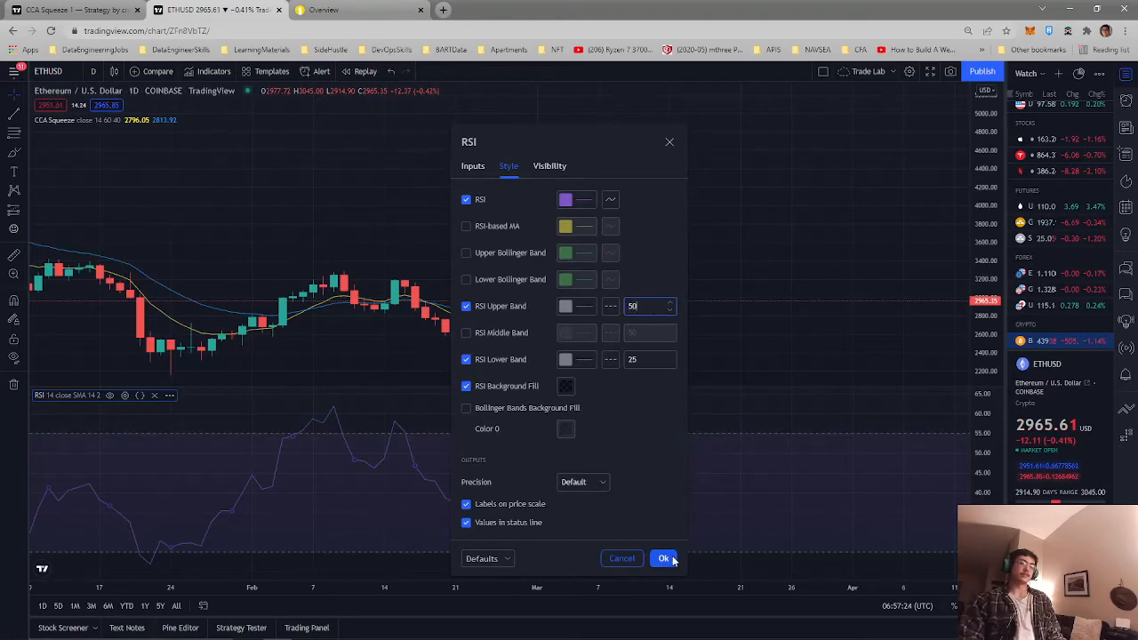
{"action": "left_click", "coordinate": [661, 559]}
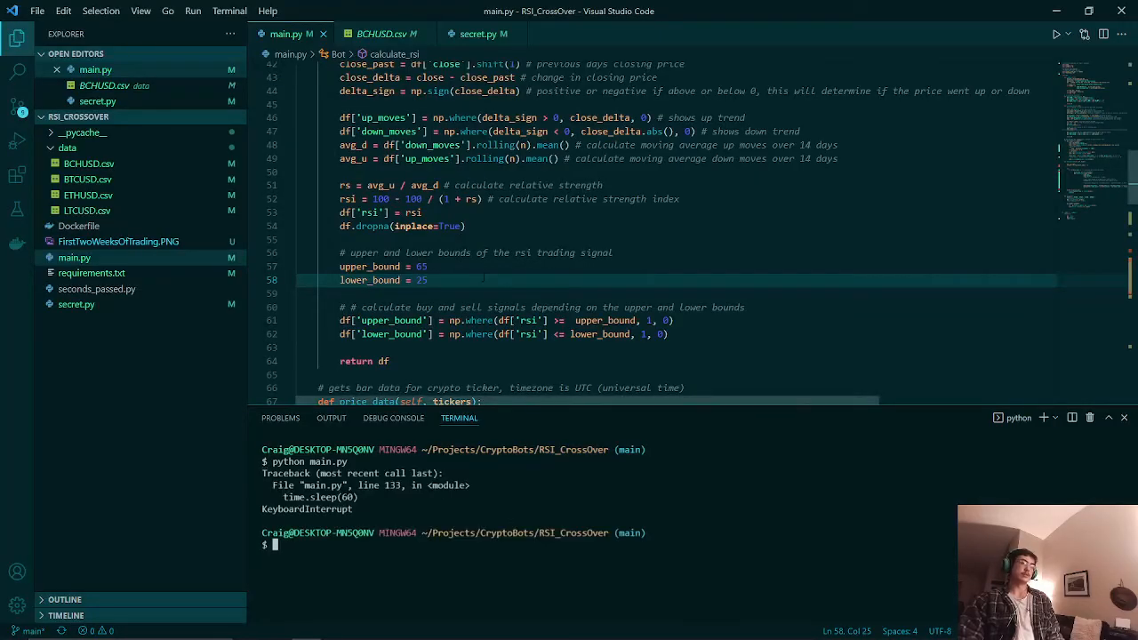
Step: Set upper_bound to 50 in main.py, rerun python main.py and switch to the Alpaca dashboard
{"action": "type", "text": "50"}
{"action": "type", "text": "python main.py"}
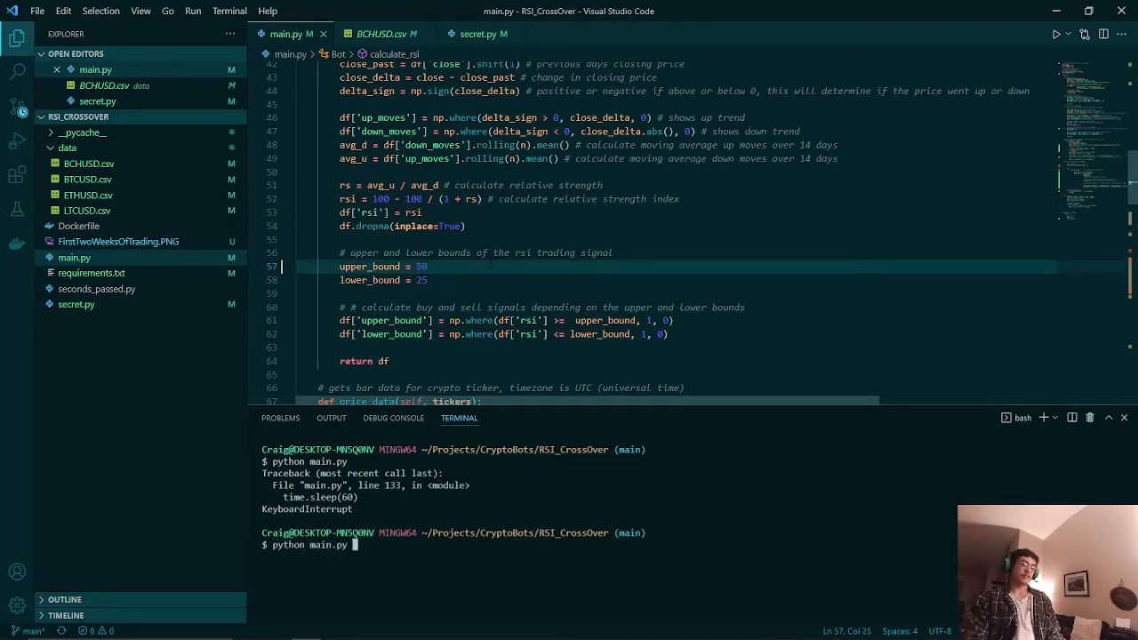
{"action": "key", "text": "Enter"}
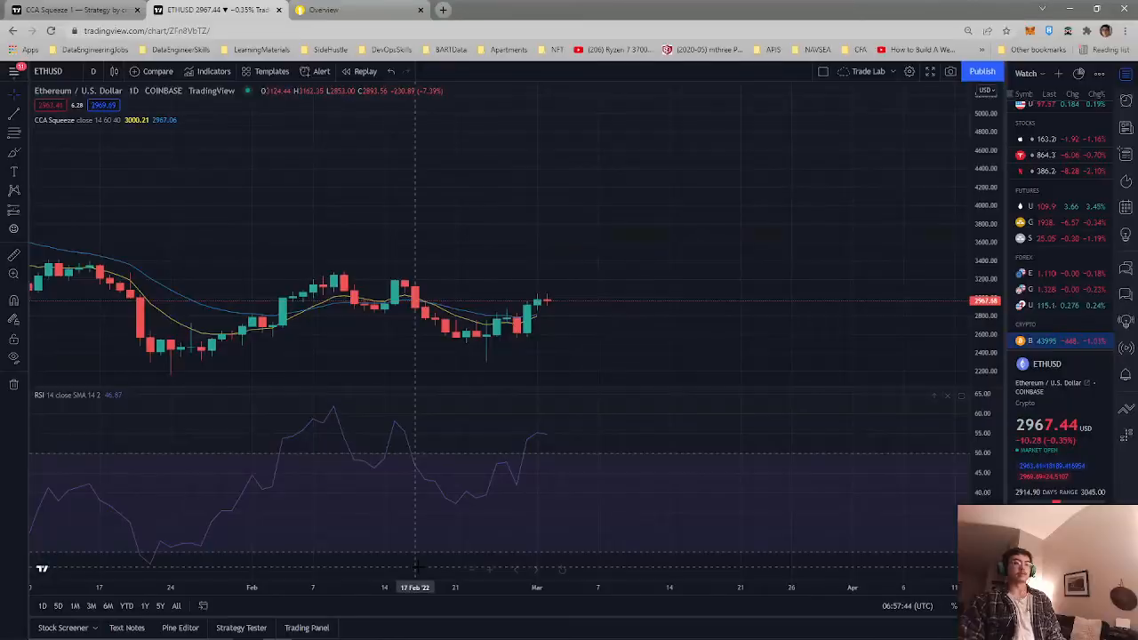
{"action": "left_click", "coordinate": [345, 11]}
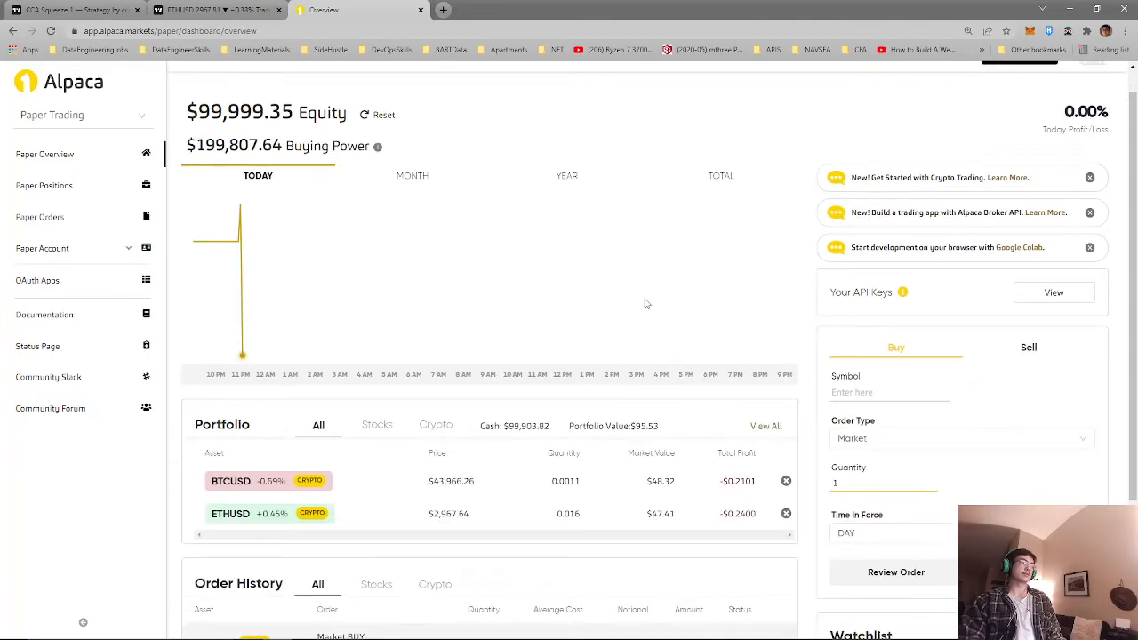
{"action": "scroll", "scroll_direction": "down", "scroll_amount": 3}
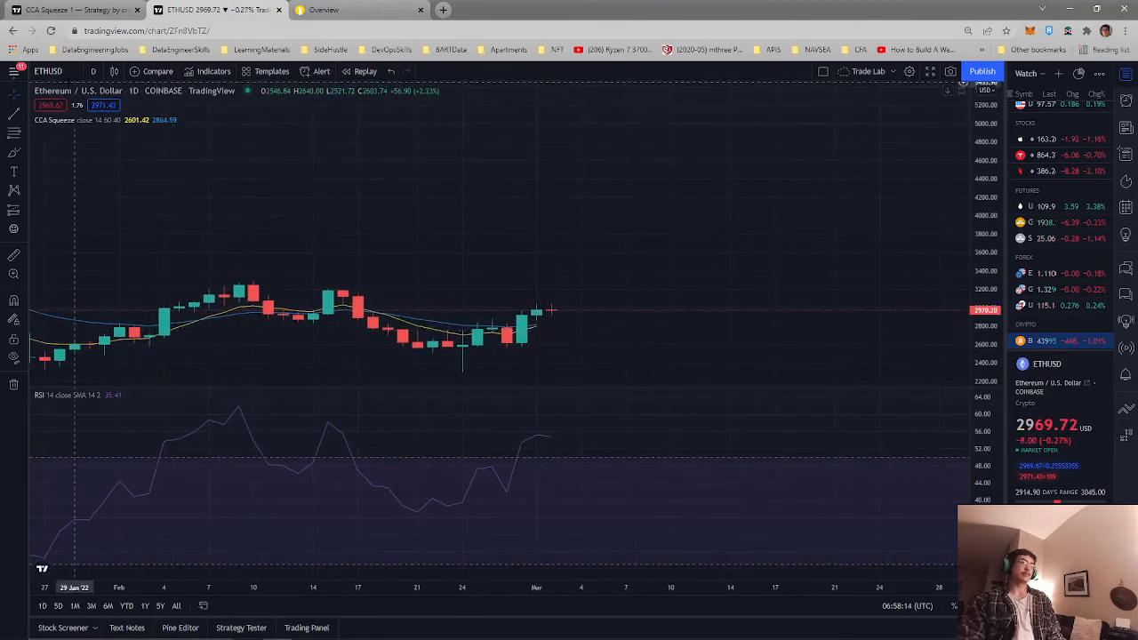
Step: Search BTC in Symbol Search to change the chart from ETHUSD to BTCUSD
{"action": "left_click", "coordinate": [48, 71]}
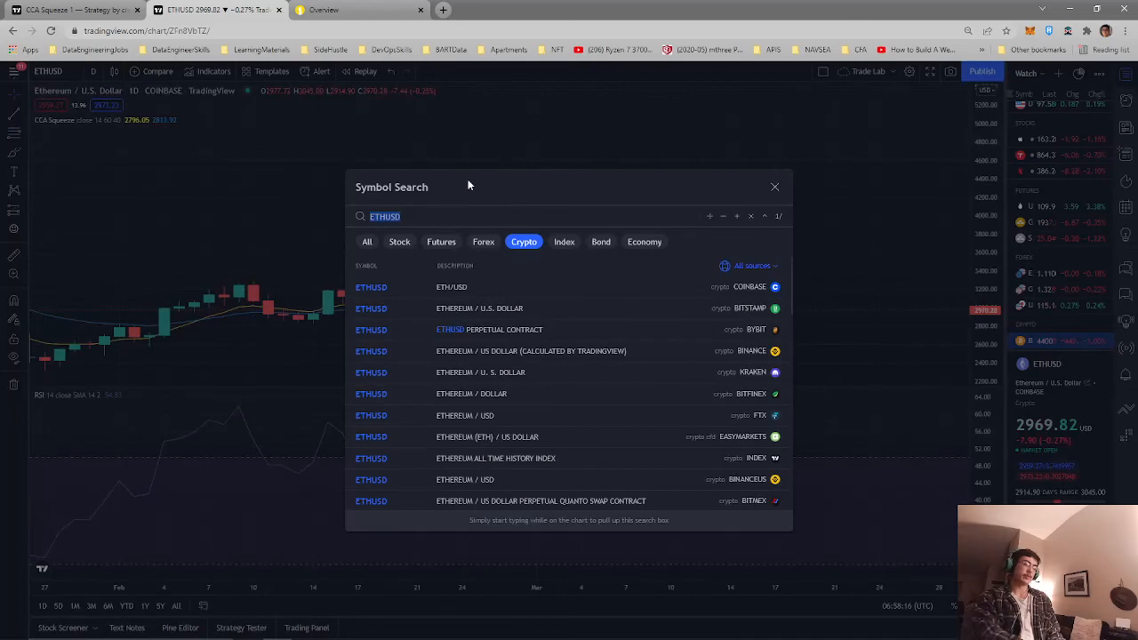
{"action": "type", "text": "BTC"}
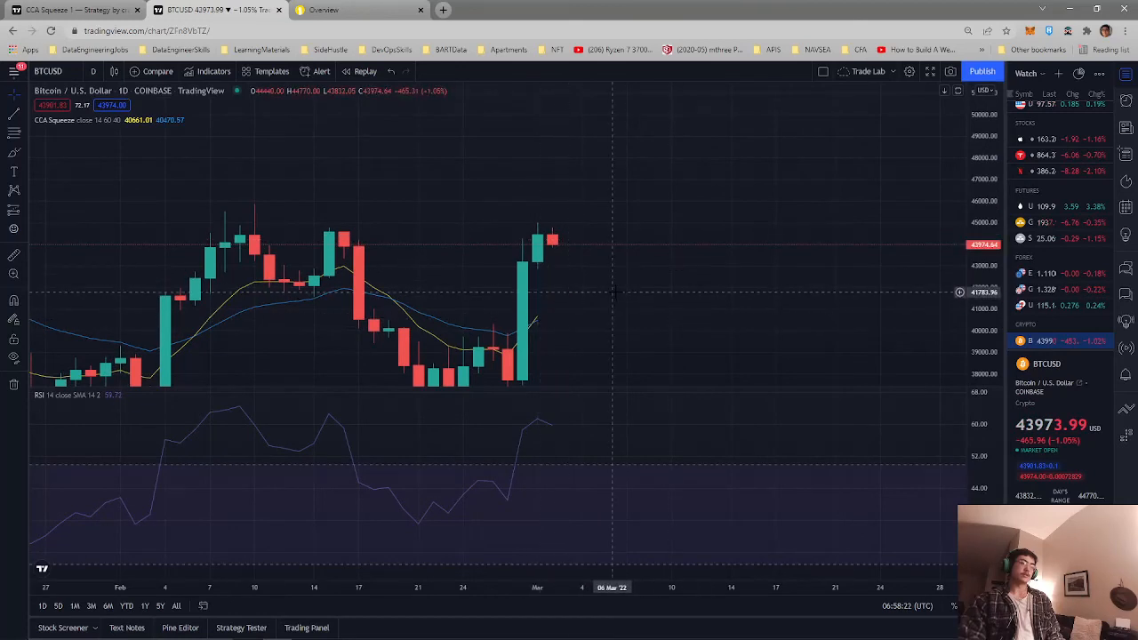
{"action": "mouse_move", "coordinate": [614, 363]}
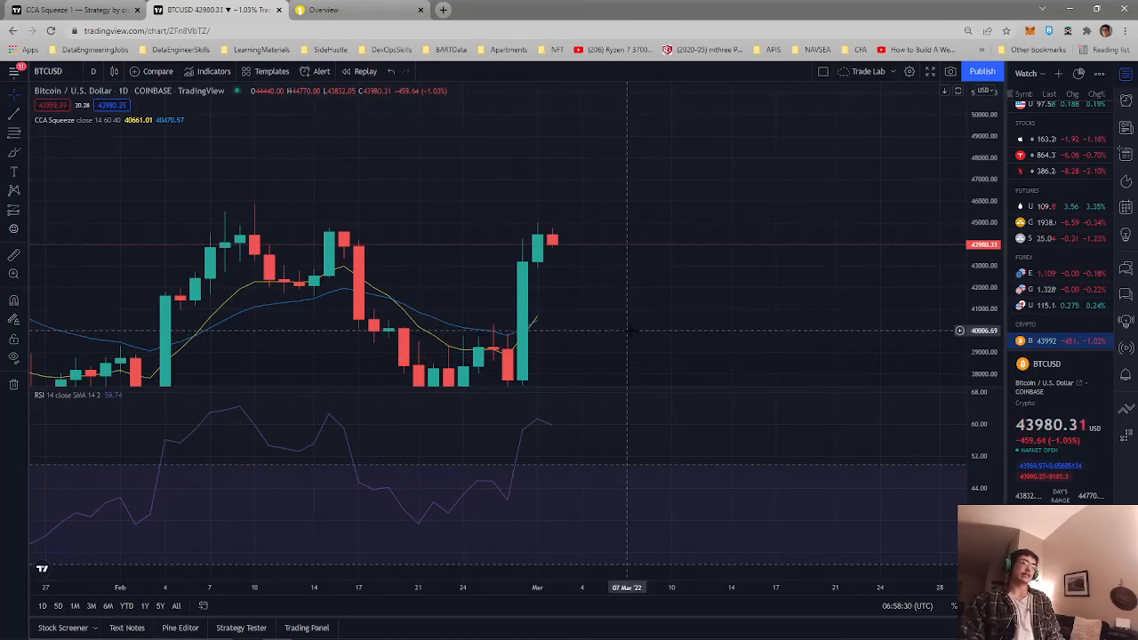
{"action": "mouse_move", "coordinate": [608, 395]}
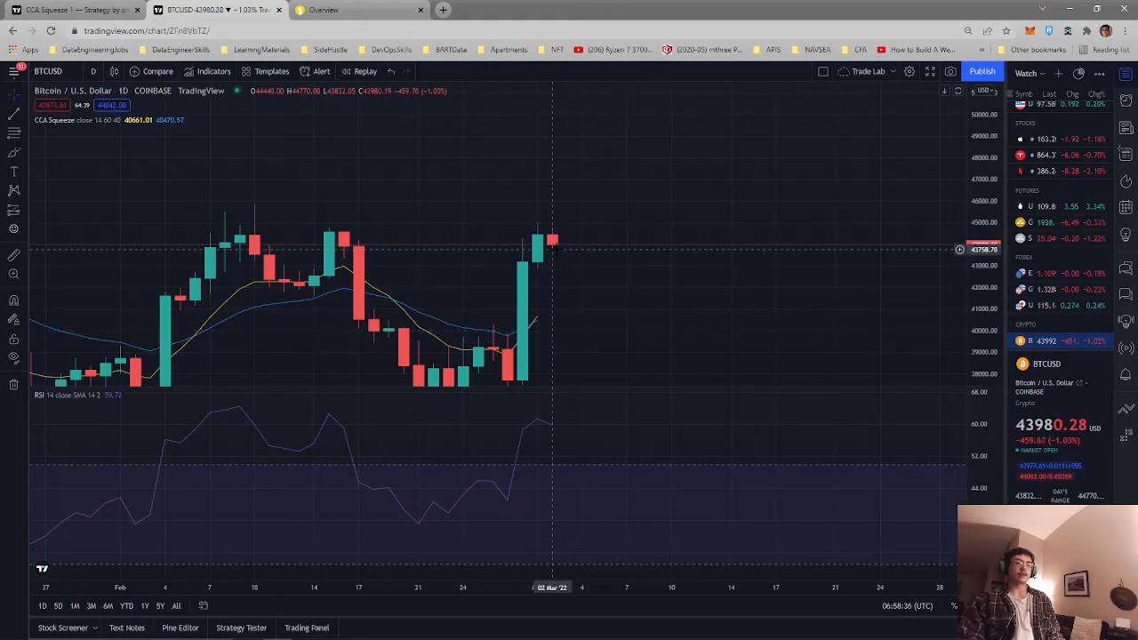
{"action": "mouse_move", "coordinate": [569, 256]}
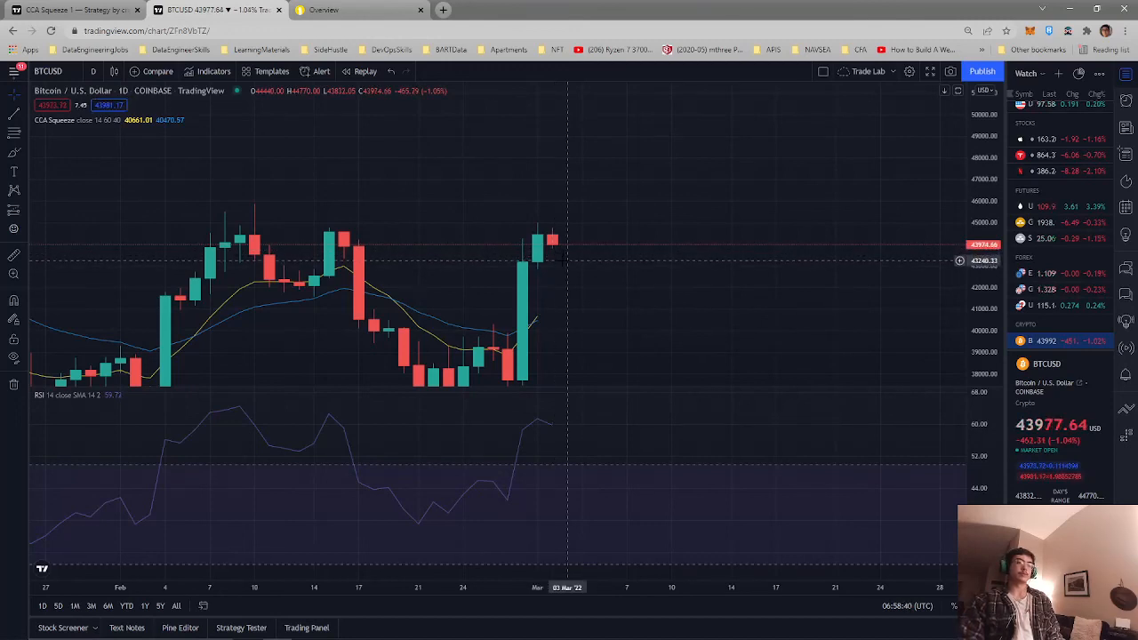
{"action": "mouse_move", "coordinate": [672, 297]}
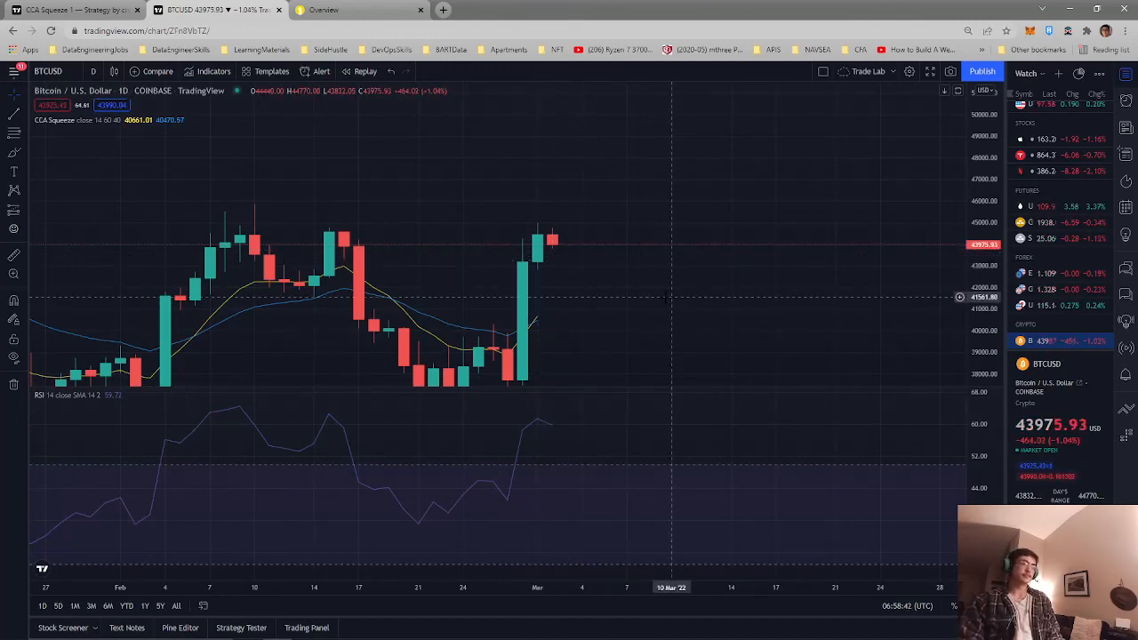